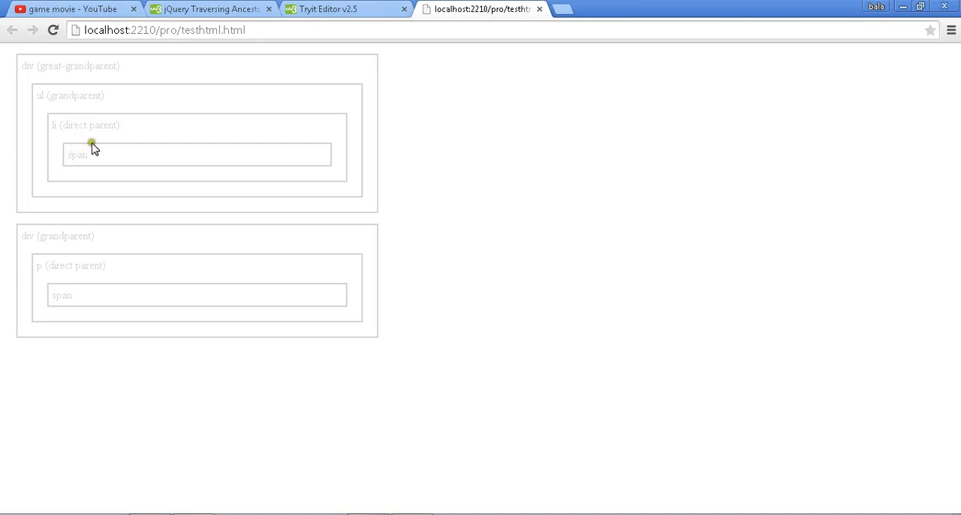
mouse_move(134, 120)
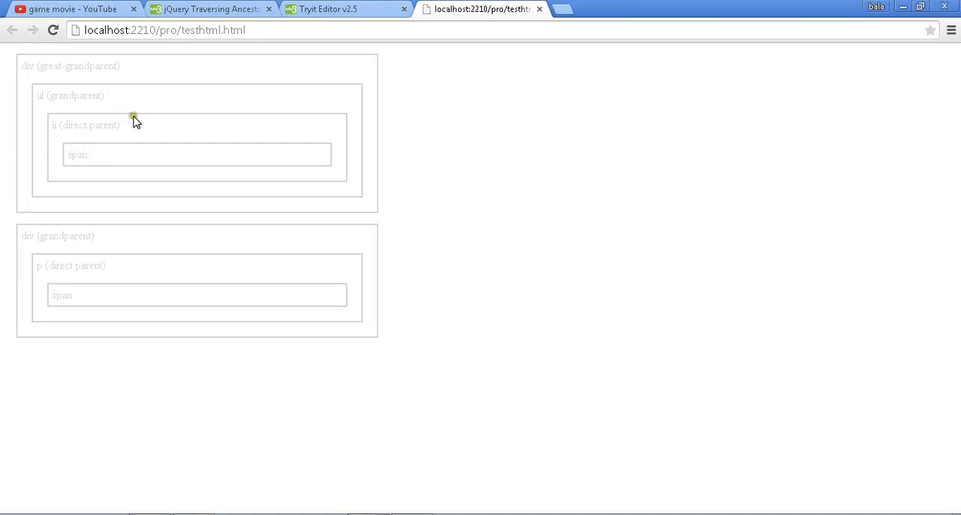
mouse_move(6, 66)
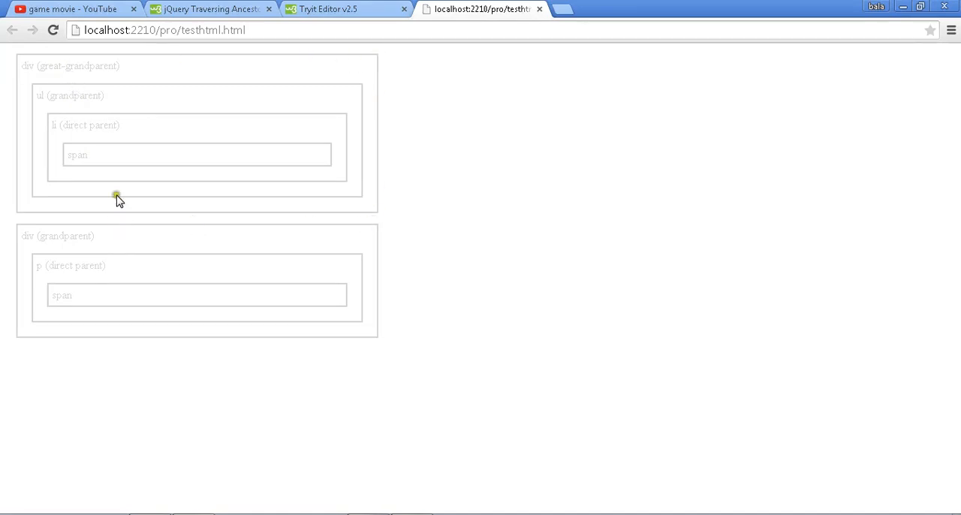
mouse_move(277, 126)
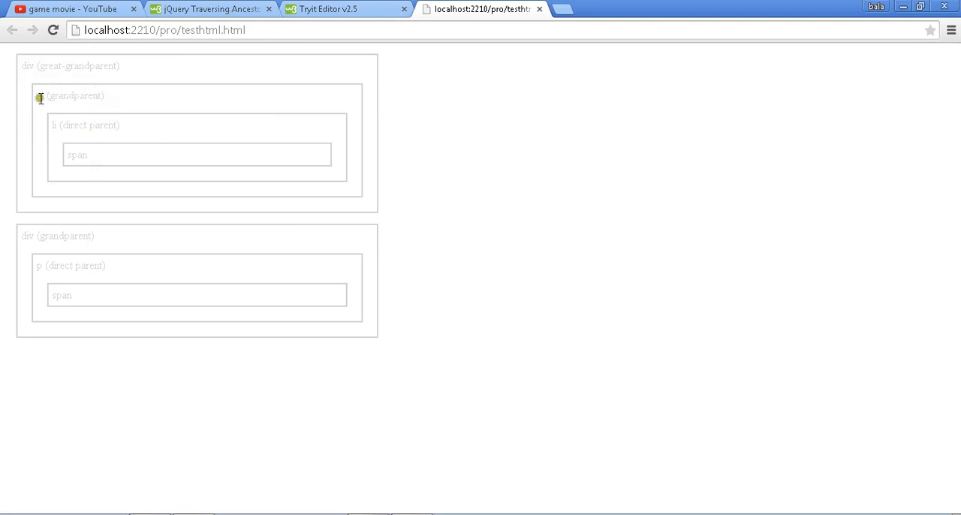
Step: Look over the nested great-grandparent, grandparent, direct parent and span boxes on the test page
double_click(39, 96)
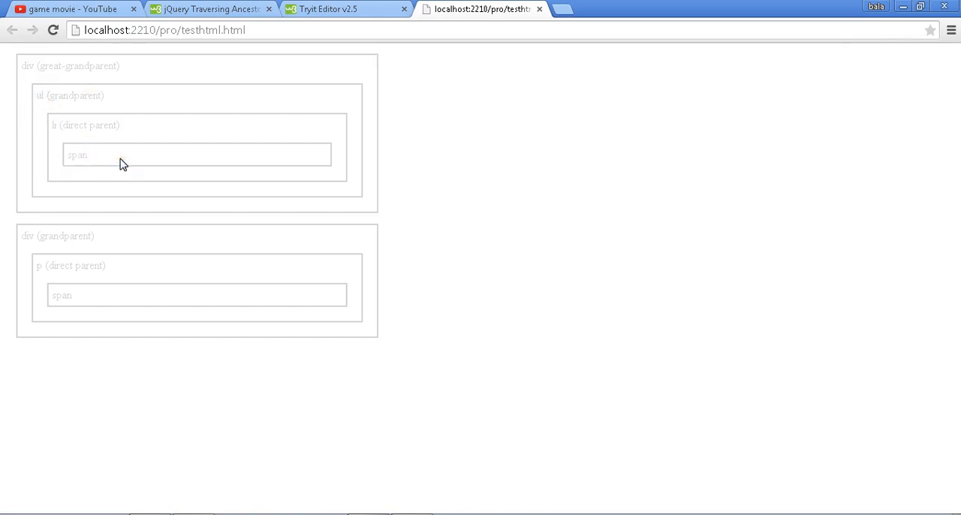
mouse_move(52, 100)
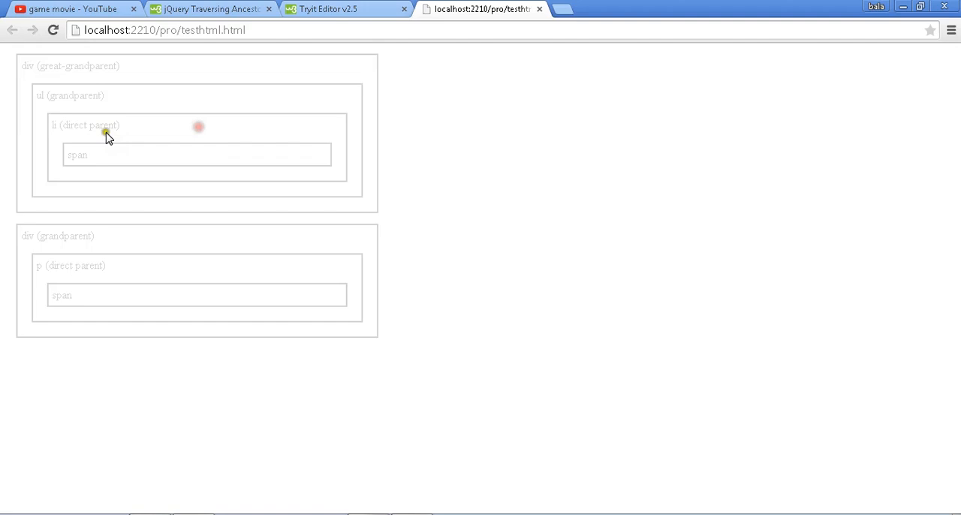
mouse_move(78, 128)
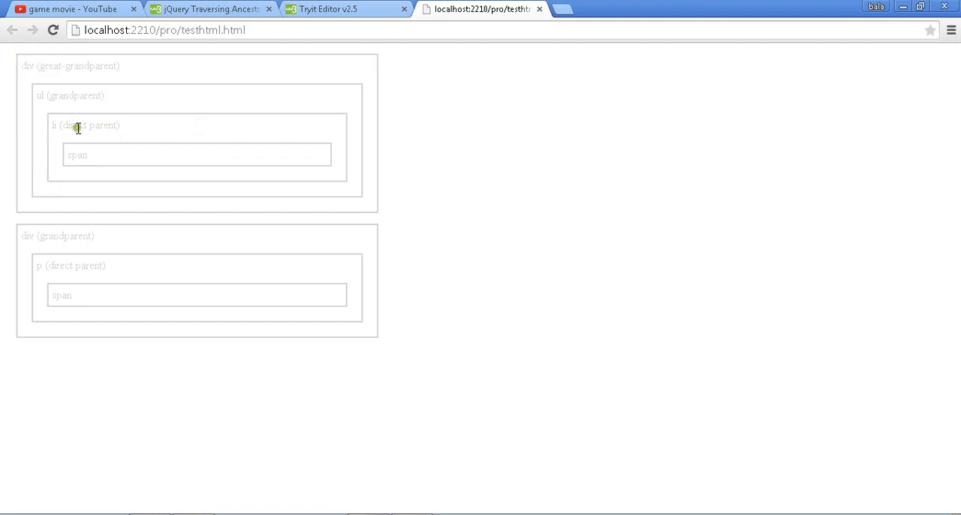
mouse_move(30, 144)
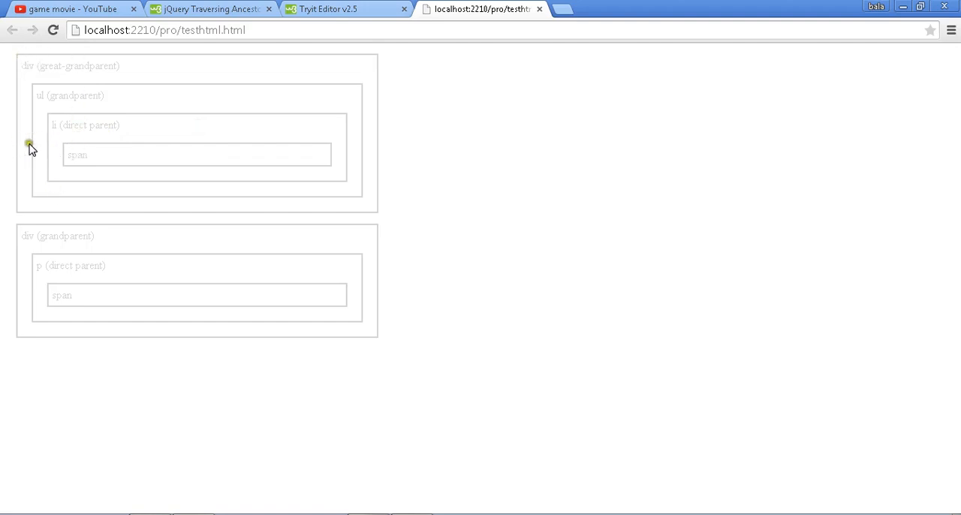
mouse_move(331, 180)
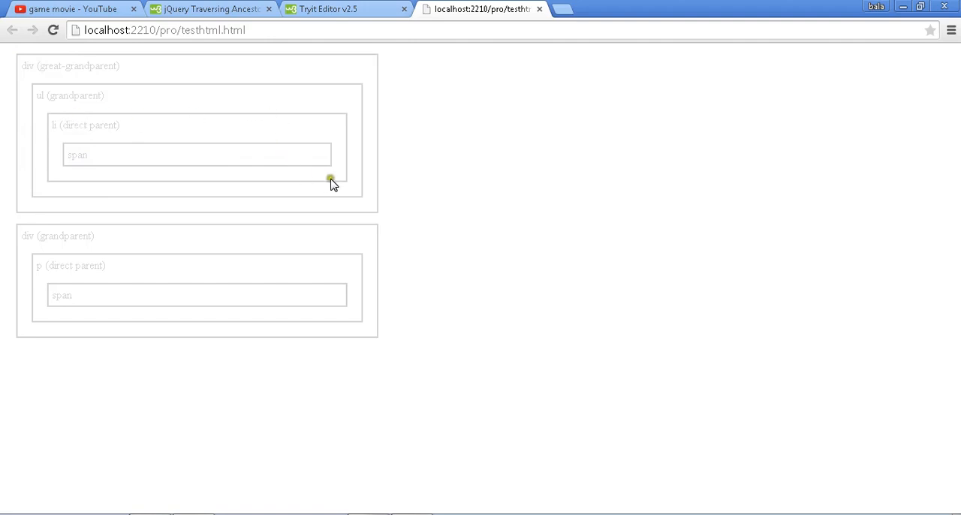
mouse_move(64, 88)
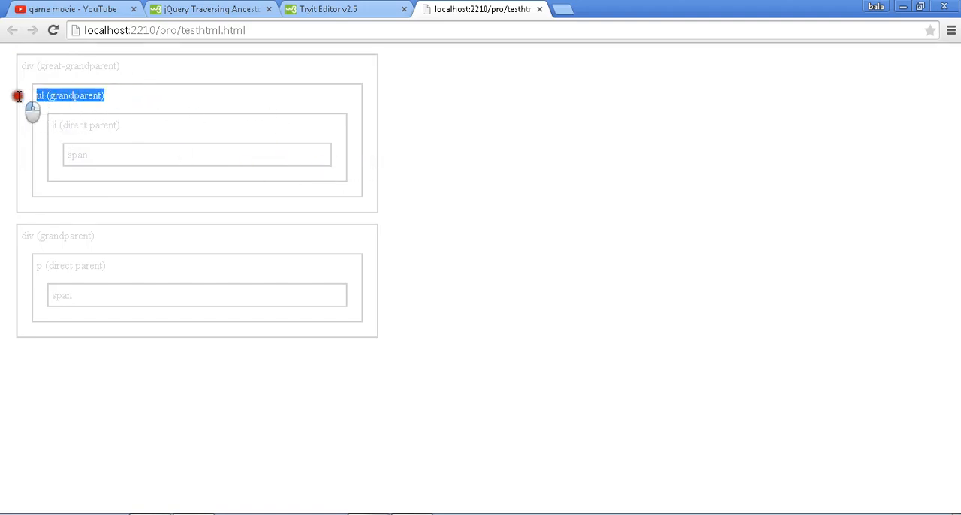
click(105, 99)
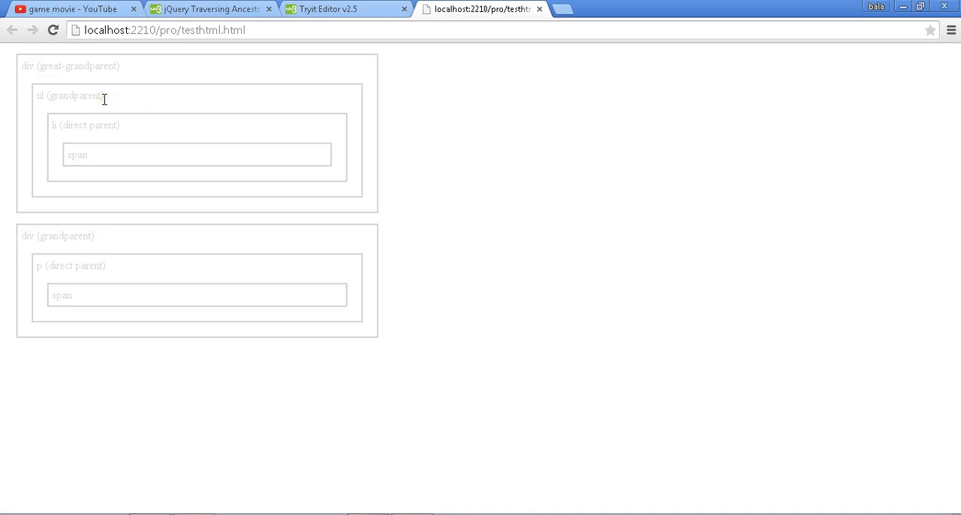
mouse_move(207, 100)
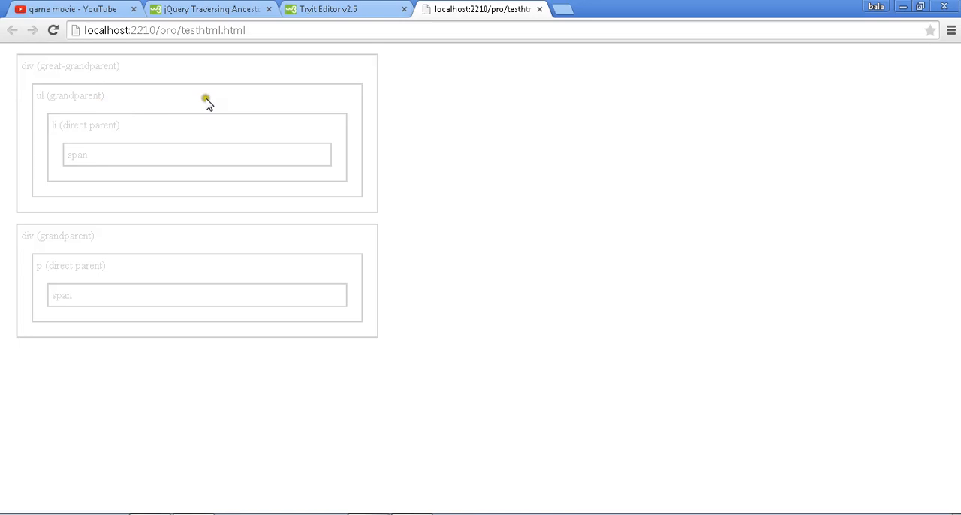
mouse_move(255, 383)
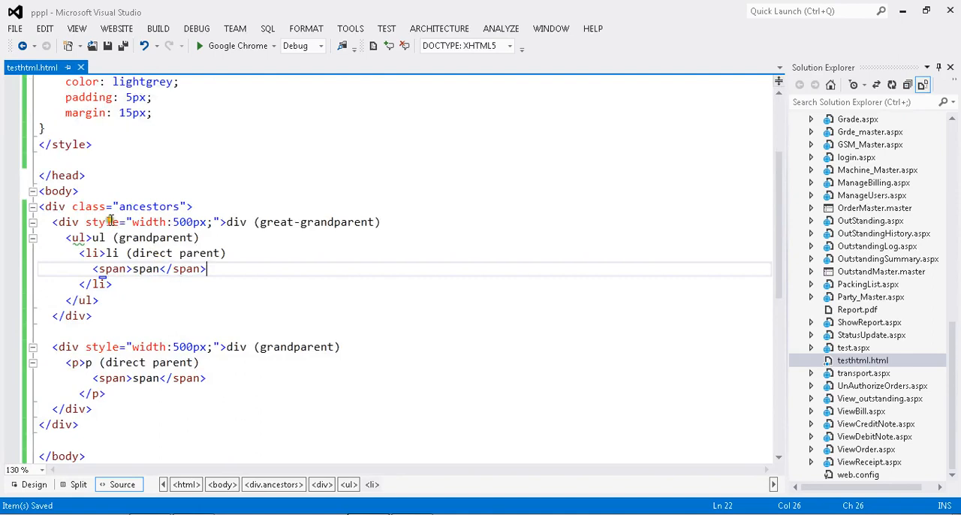
click(93, 267)
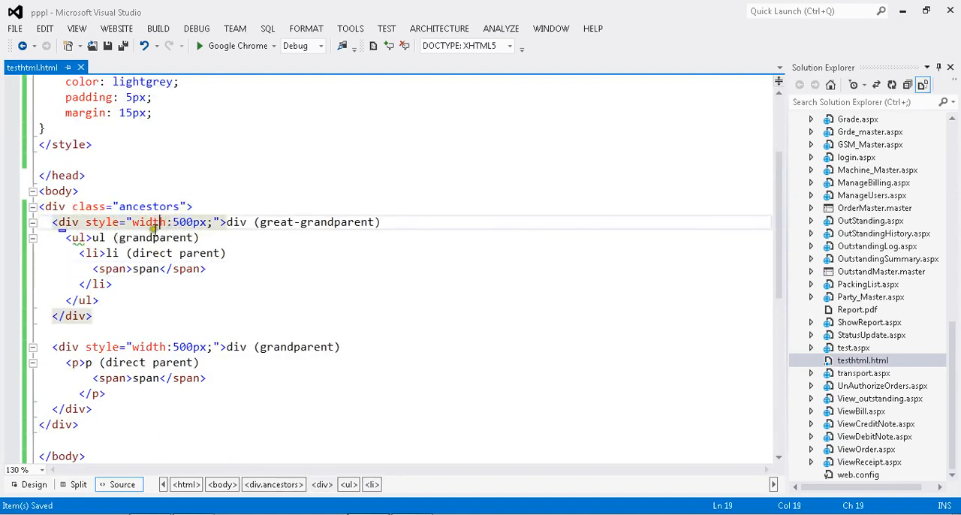
click(207, 269)
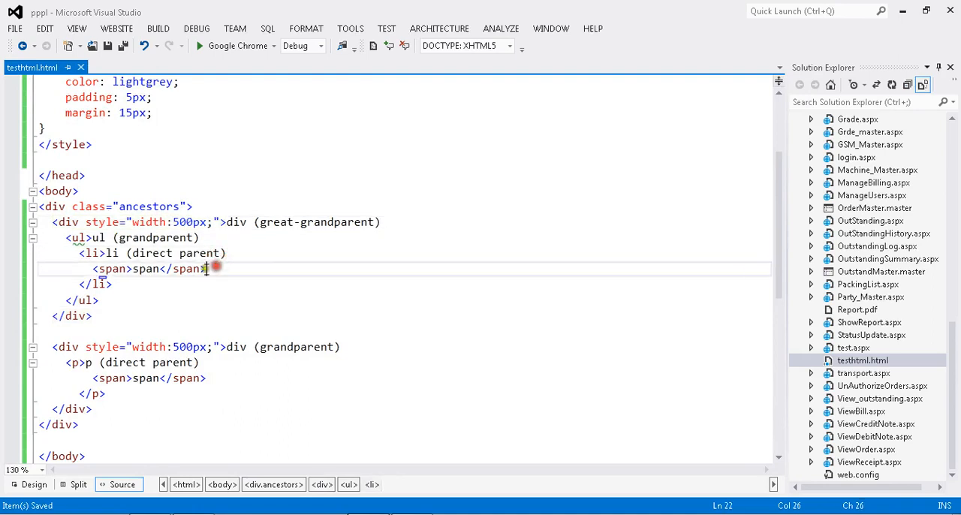
click(163, 364)
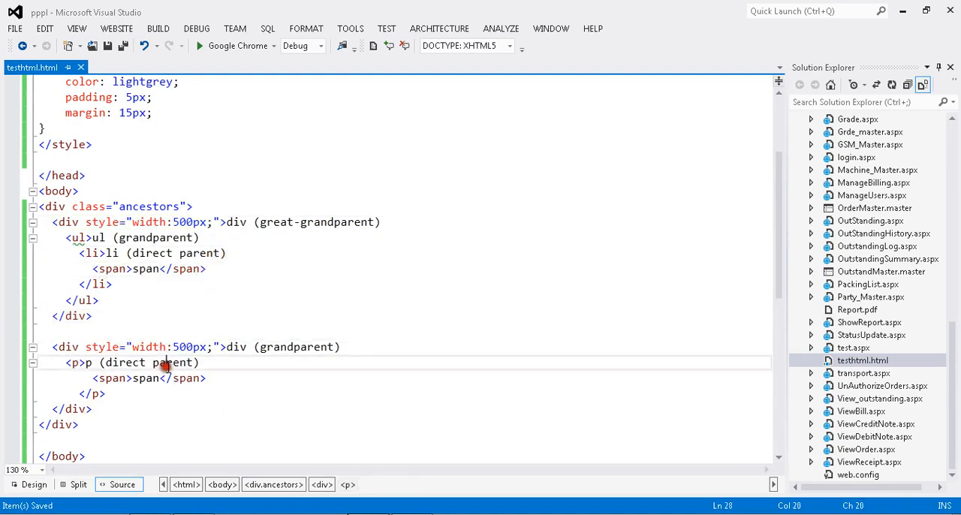
click(132, 379)
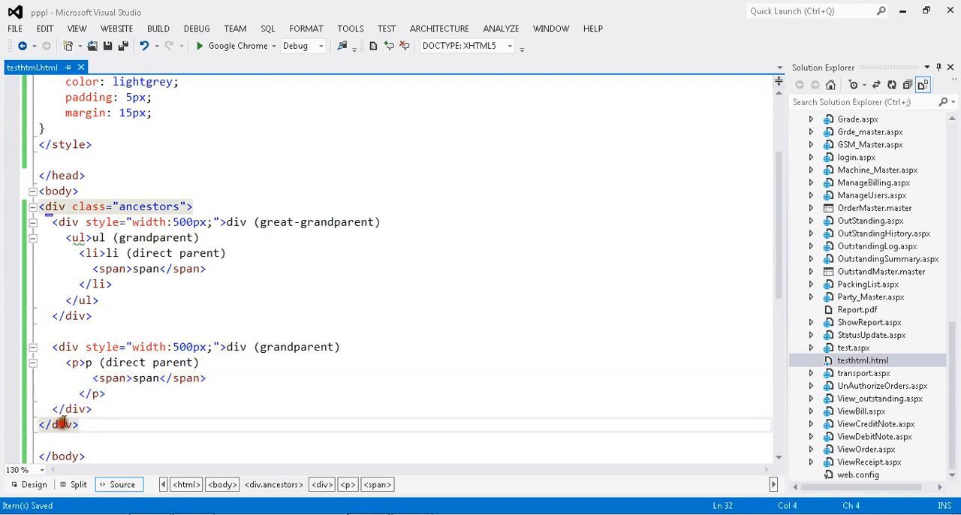
click(108, 345)
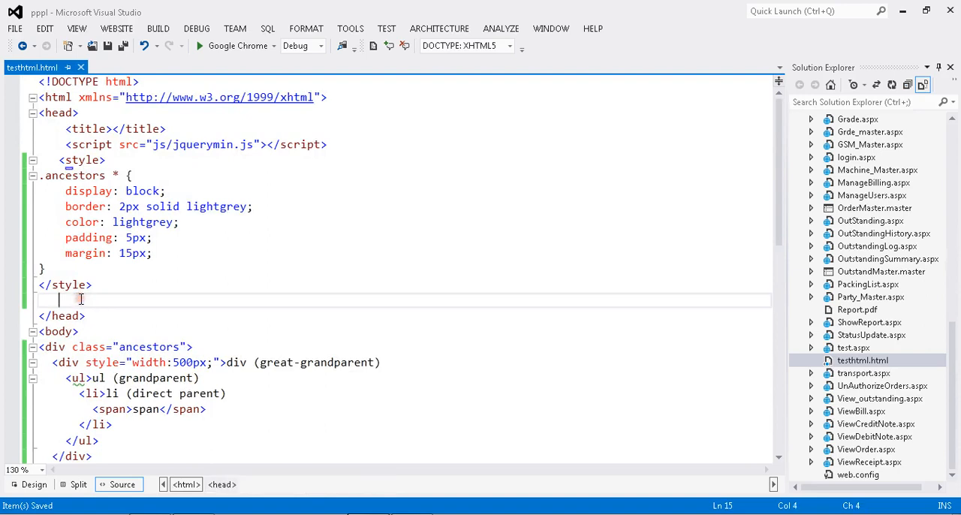
Step: Write an empty $(document).ready(function () { }); handler inside a new script tag
text(<script type="text/javascript">)
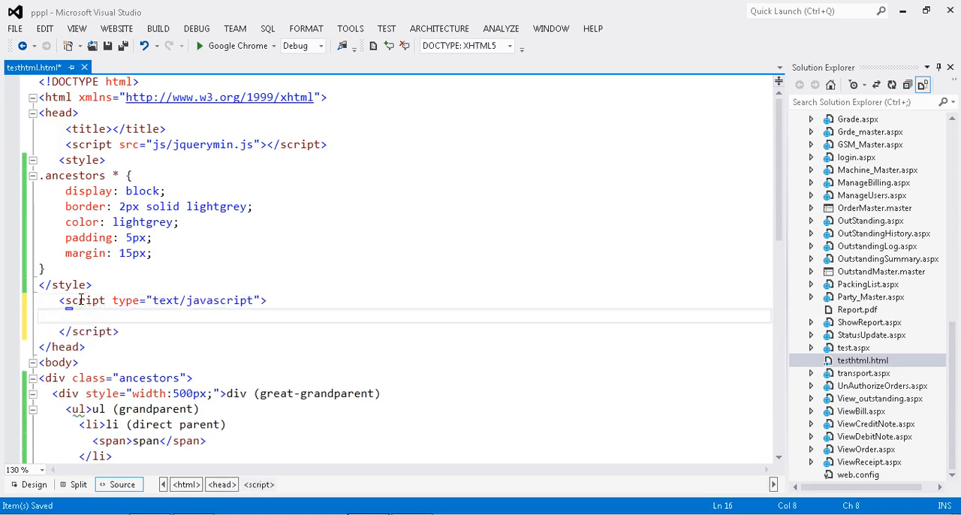
text($()
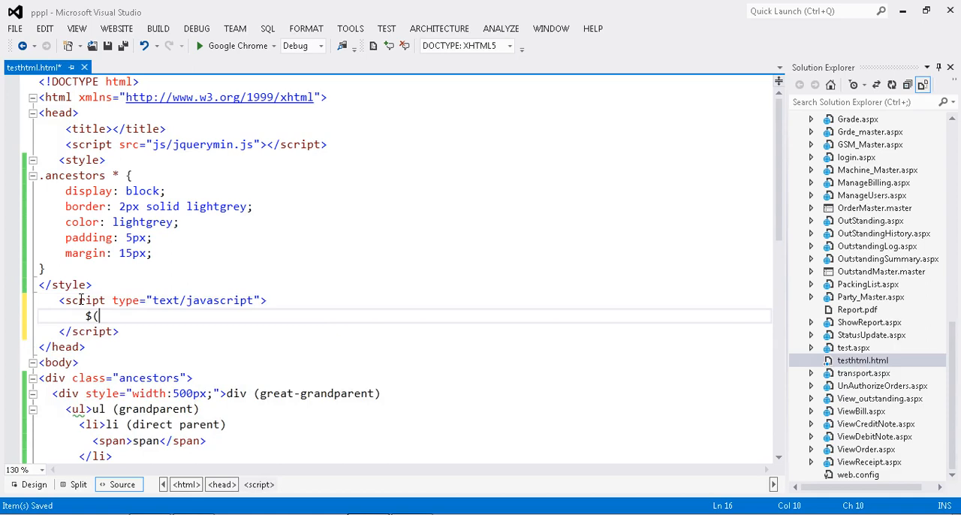
text(do)
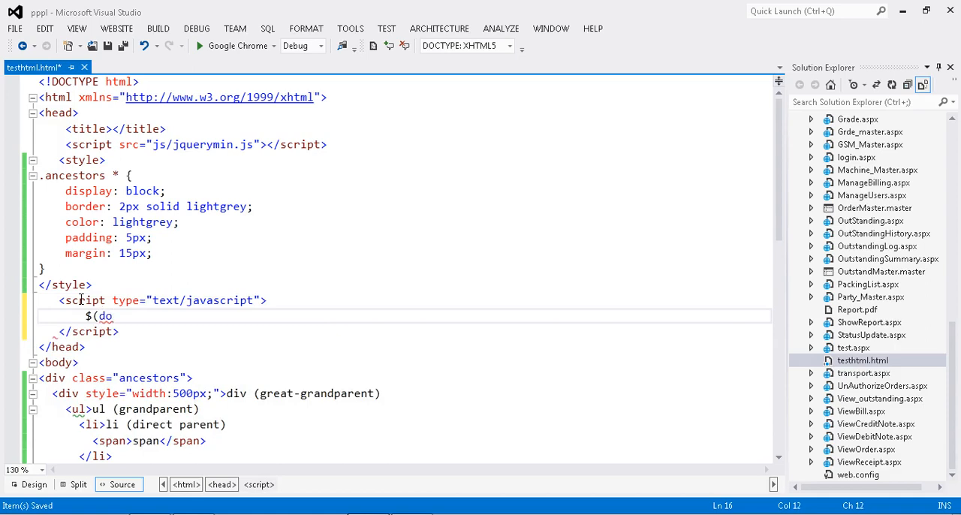
text(cument)
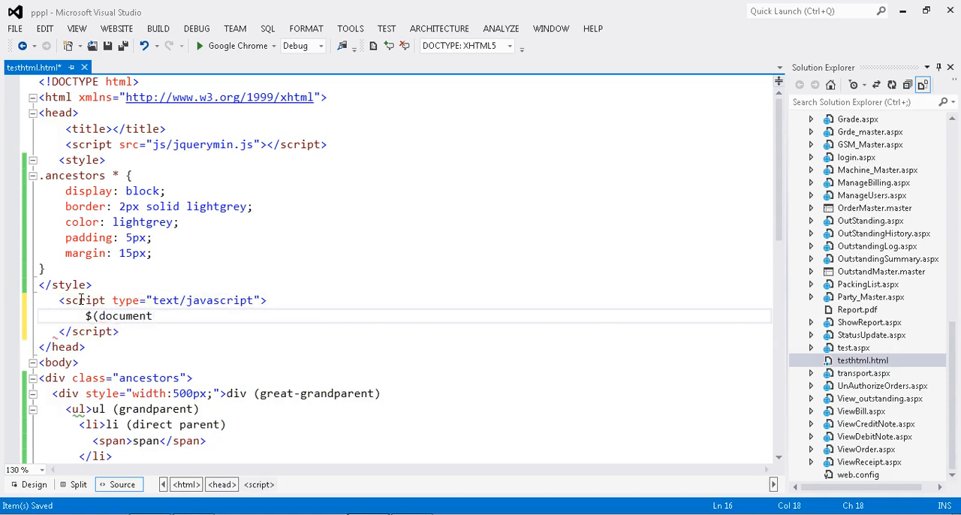
text(.re)
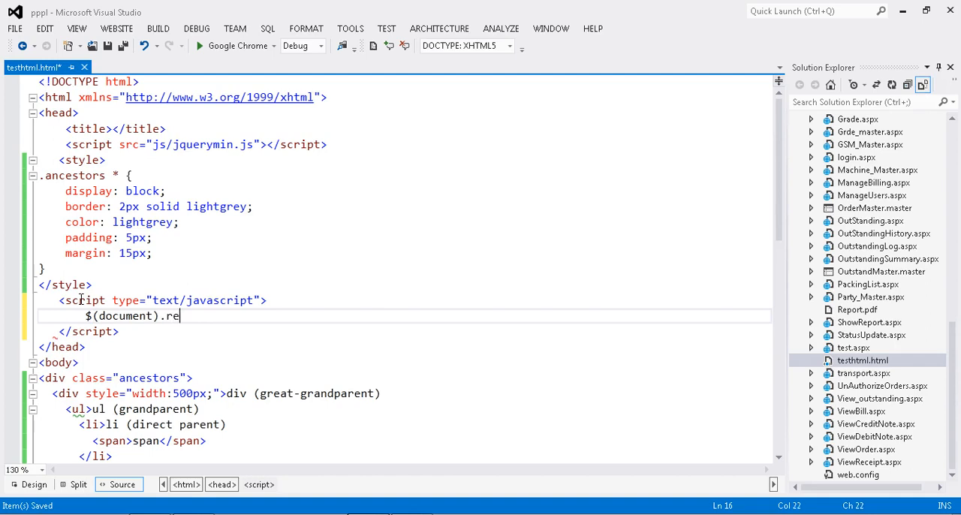
text(ady(f)
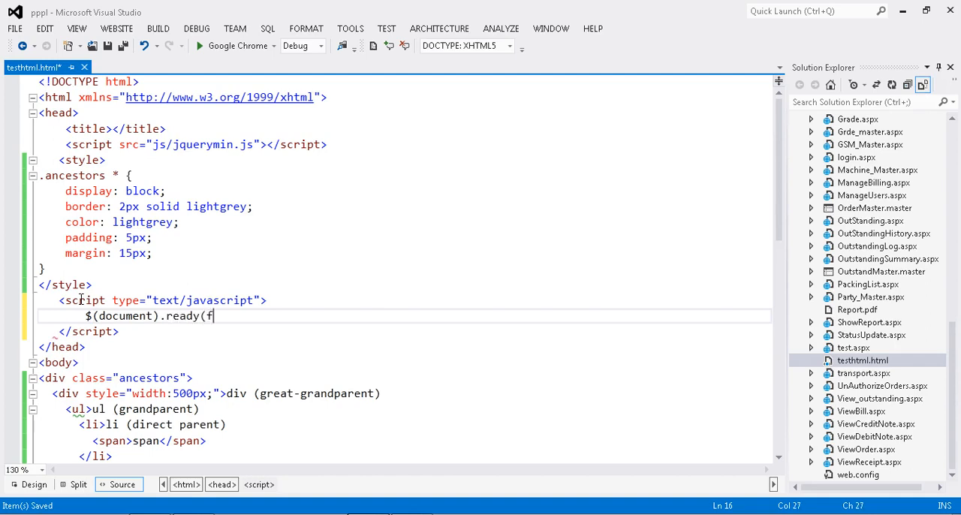
text(unction())
text({)
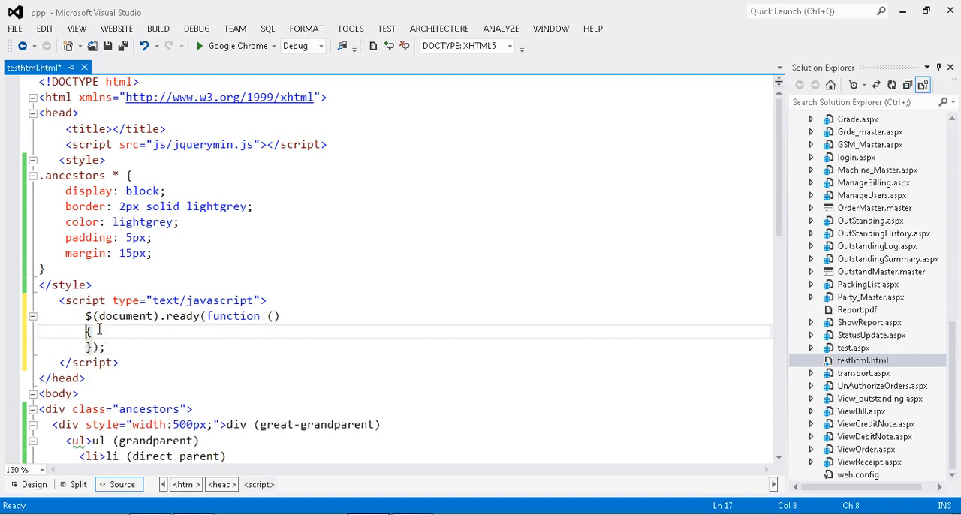
key(Return)
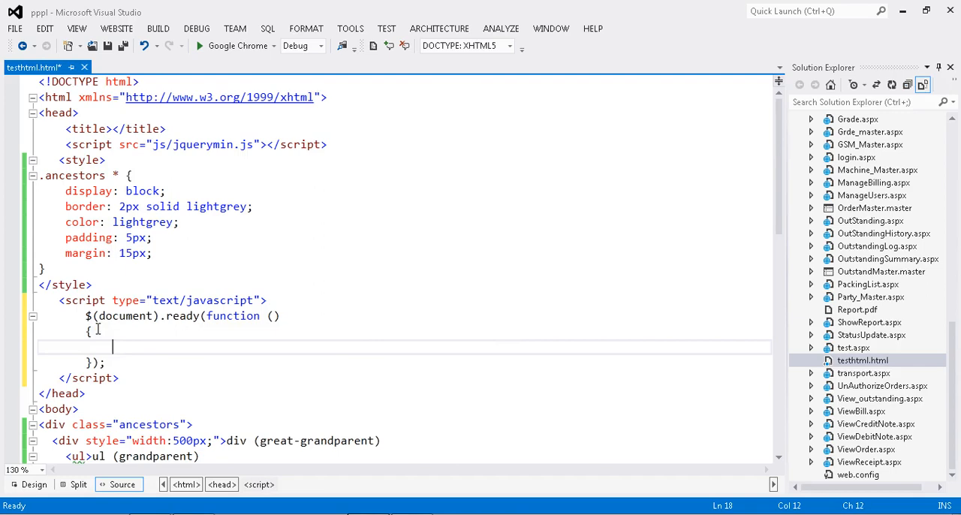
scroll(down, 3)
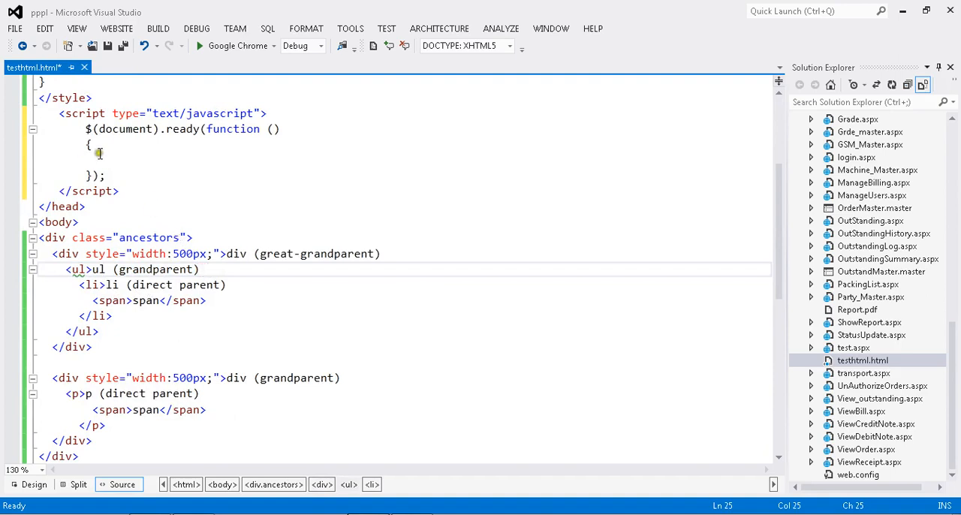
Step: Inside the ready handler, select the span's ul parent with $("span").parent("ul")
click(111, 300)
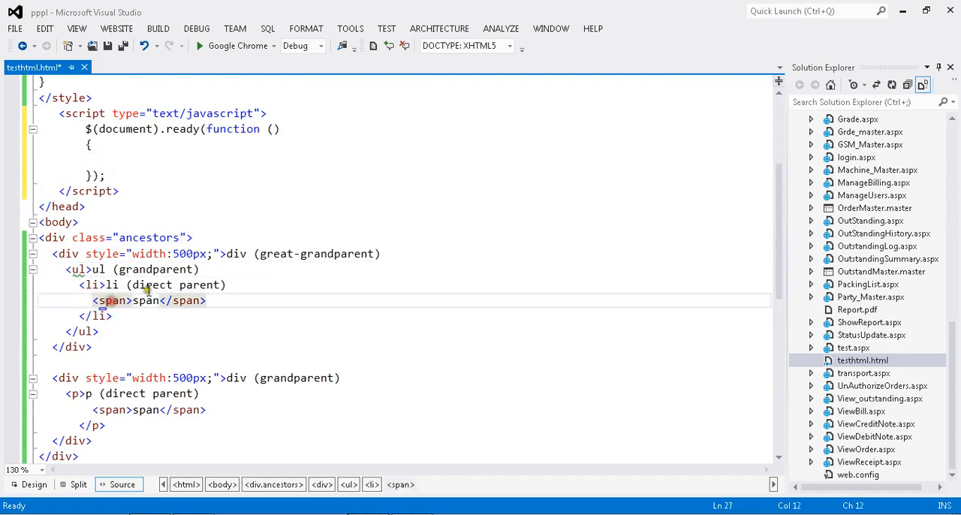
click(132, 164)
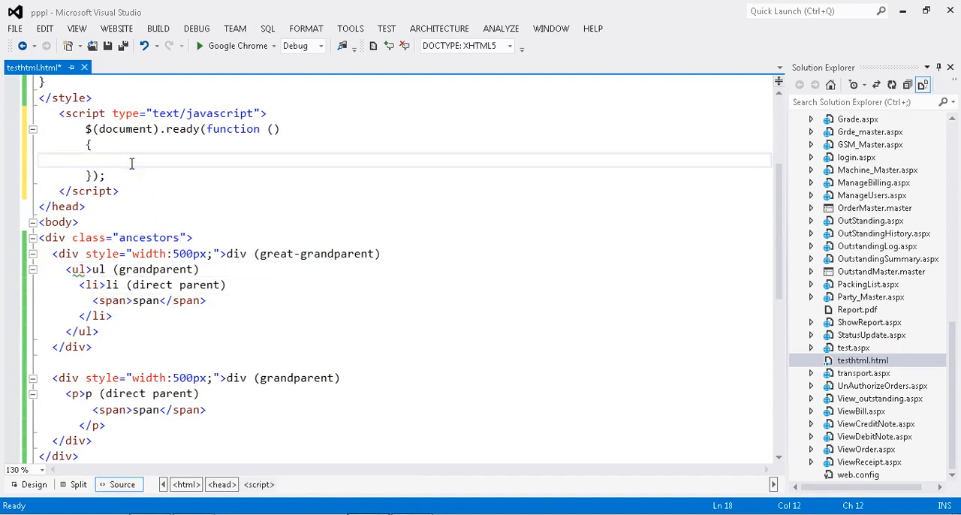
text($())
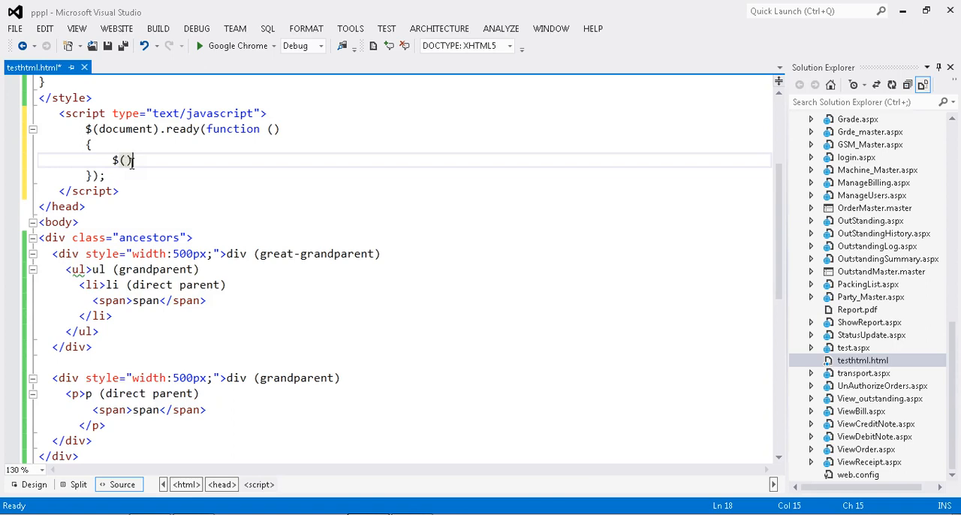
text("")
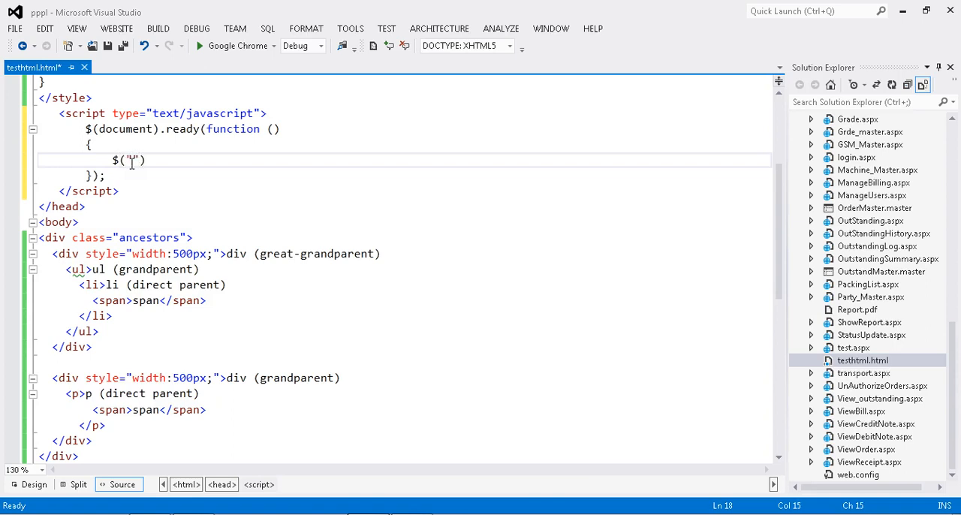
text(spa)
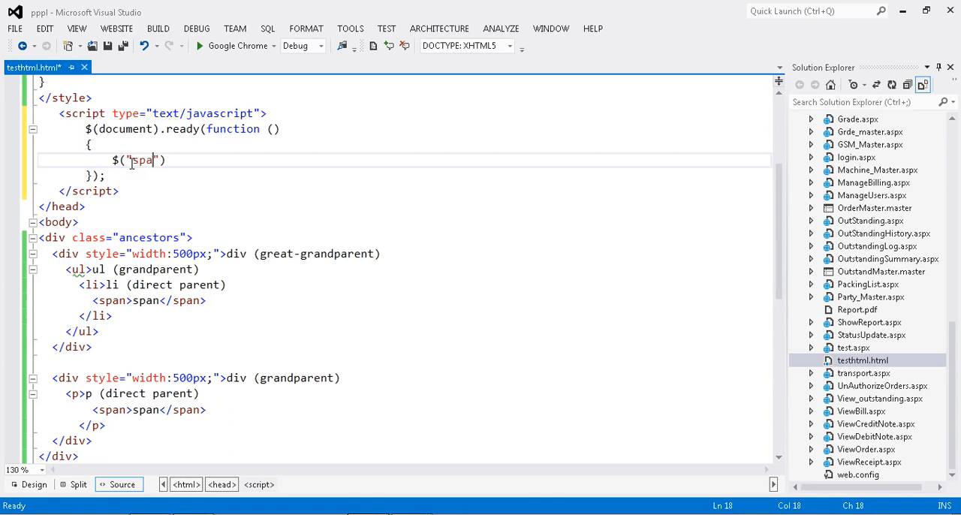
text(n)
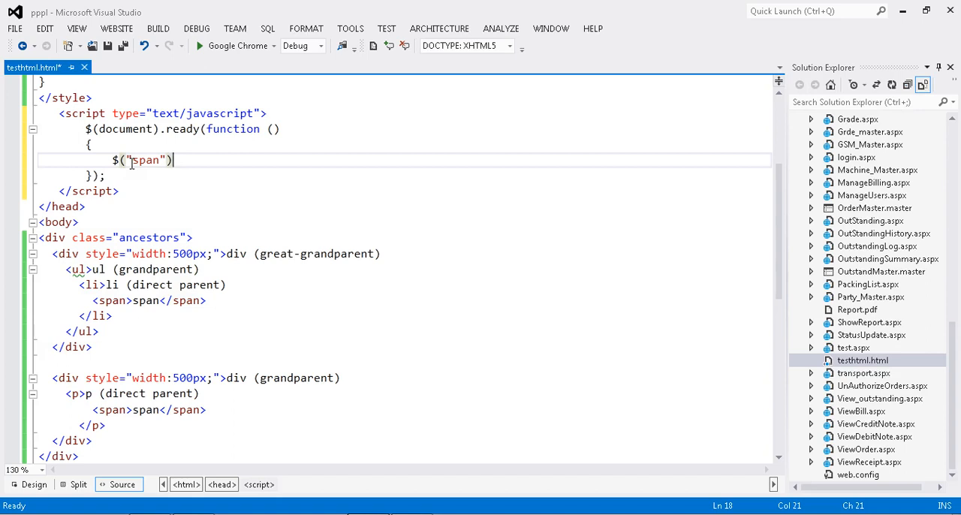
text(.)
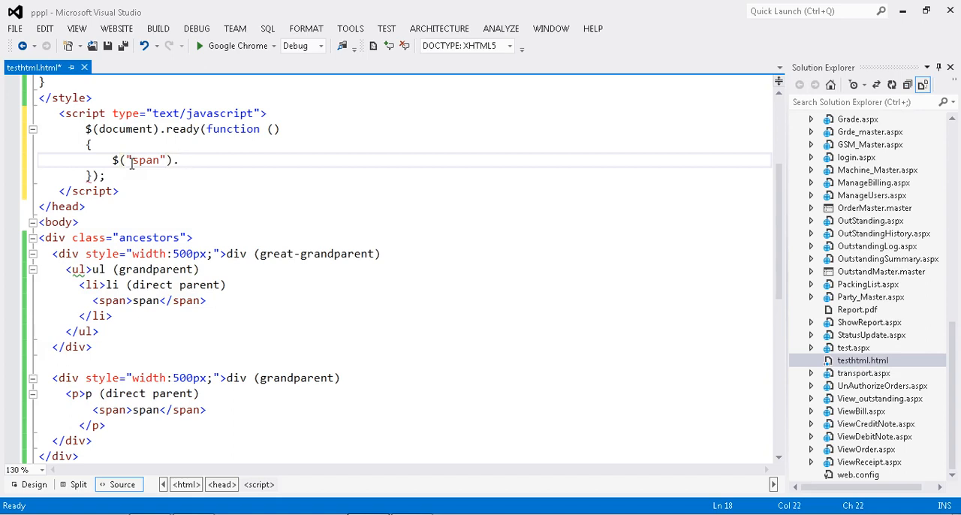
text(p)
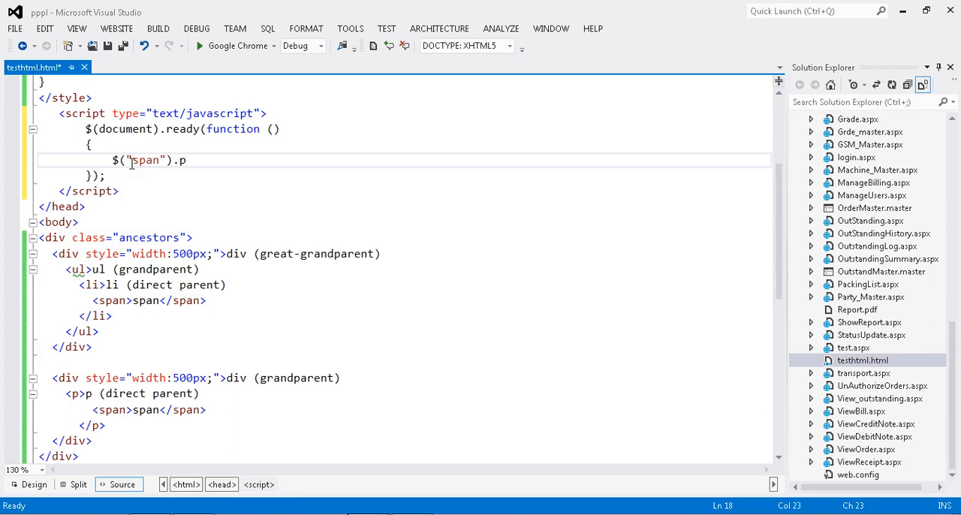
text(arent()
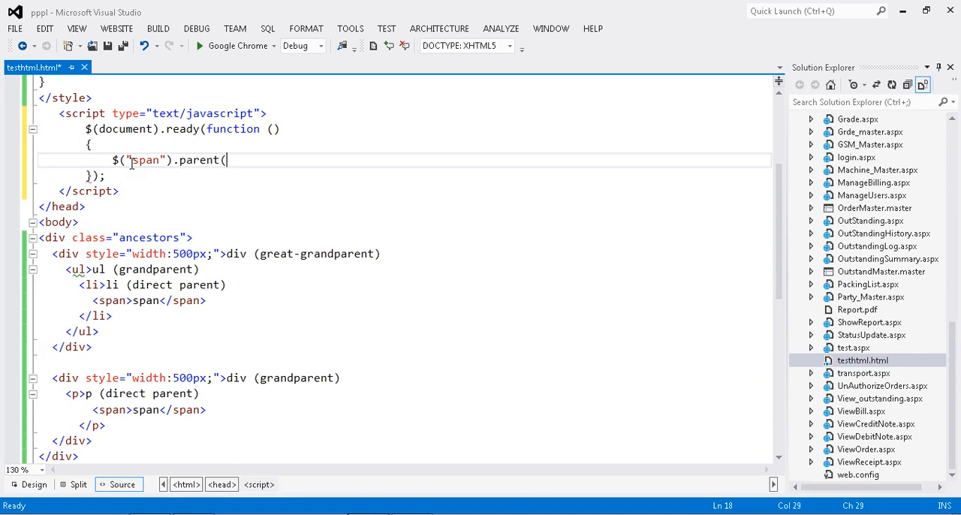
text("")
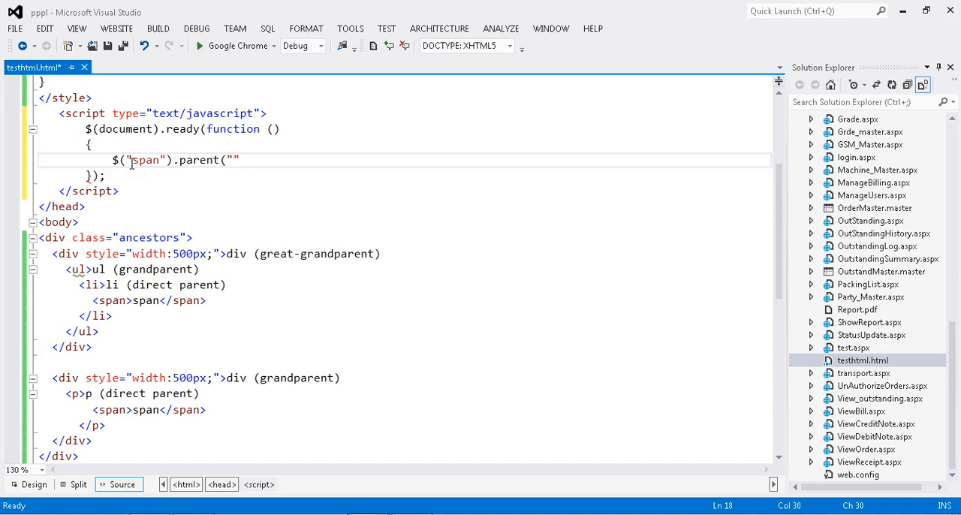
text(ul)
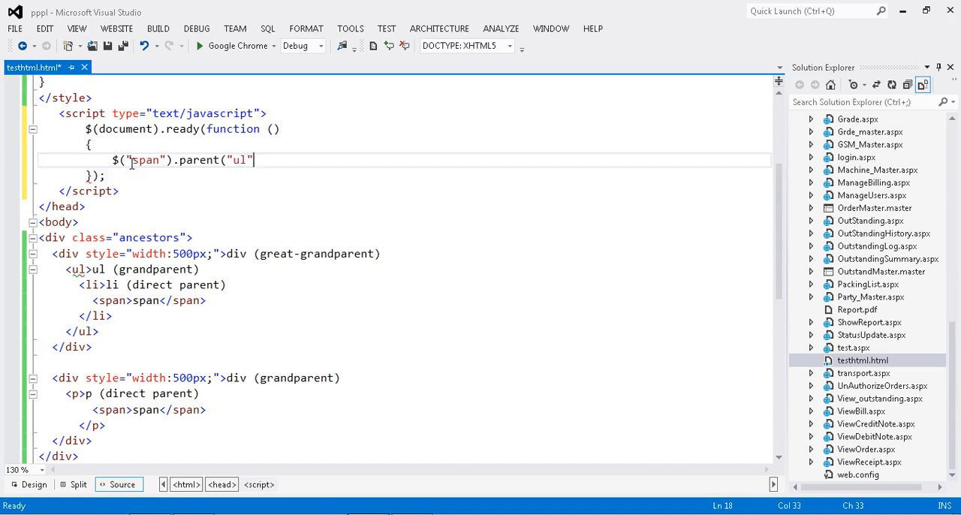
text())
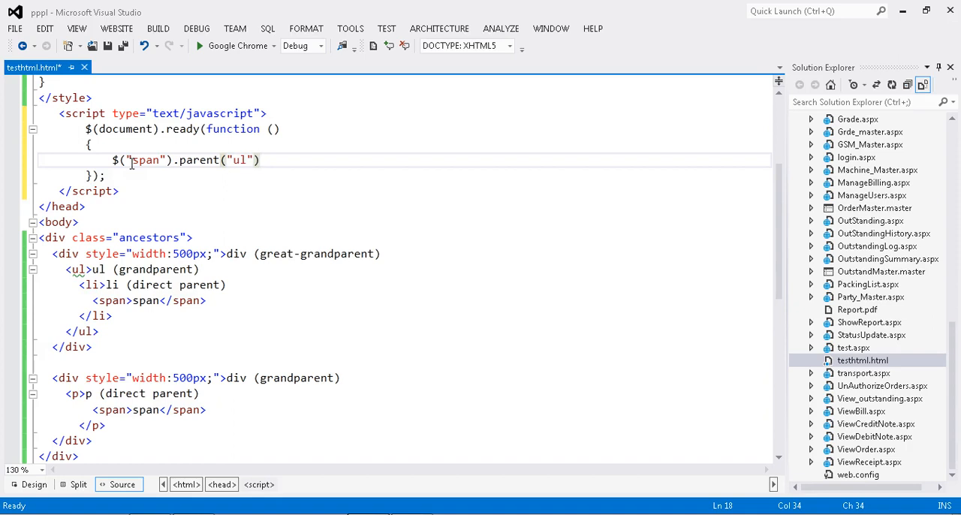
Step: Chain .css({"color":"red","border":"2px solid red"}) onto the selection
text(.cs)
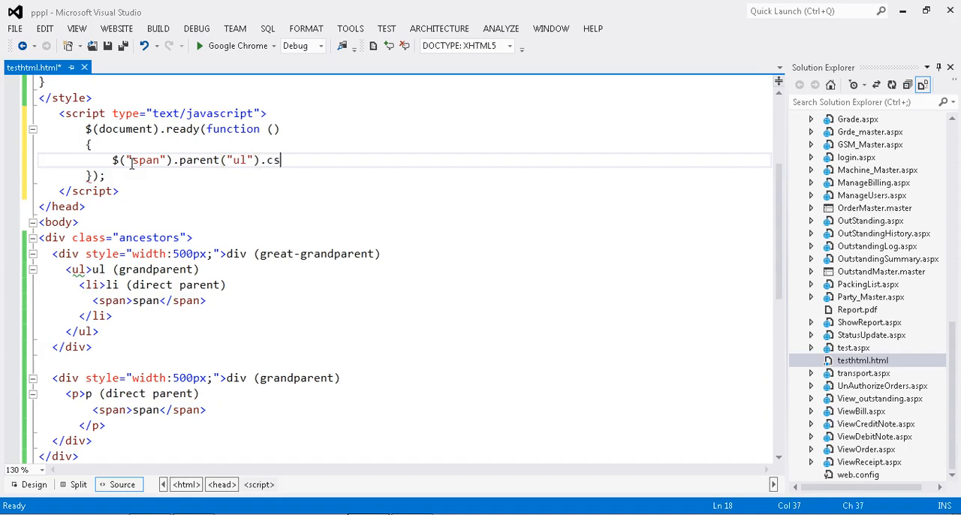
text(s()
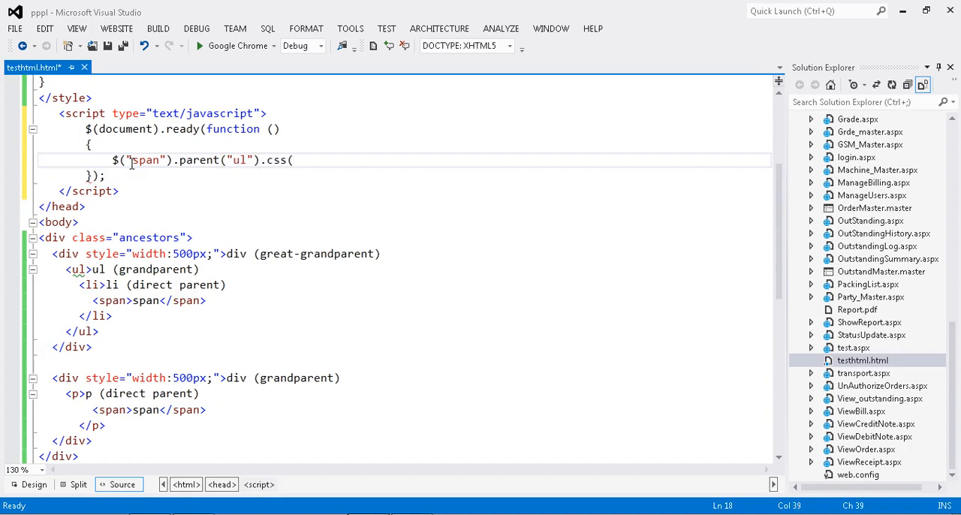
text({)
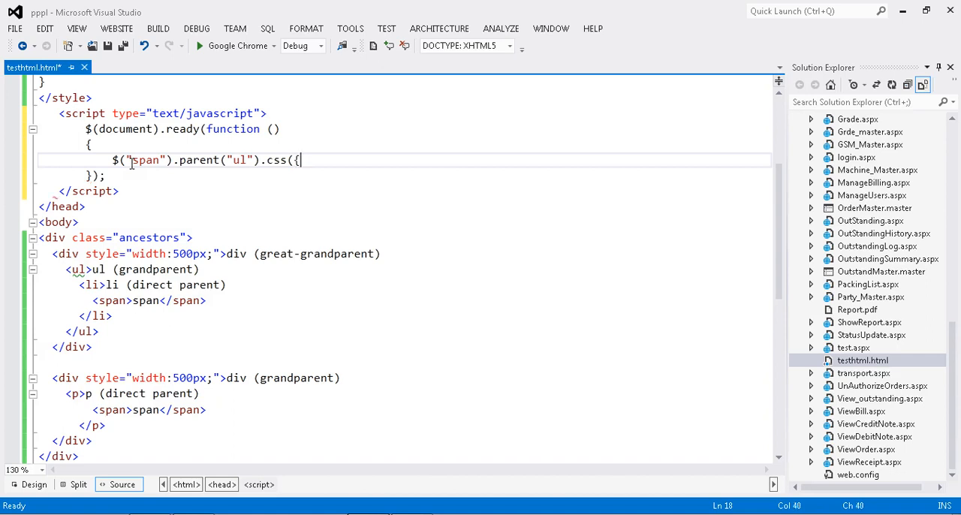
text("c")
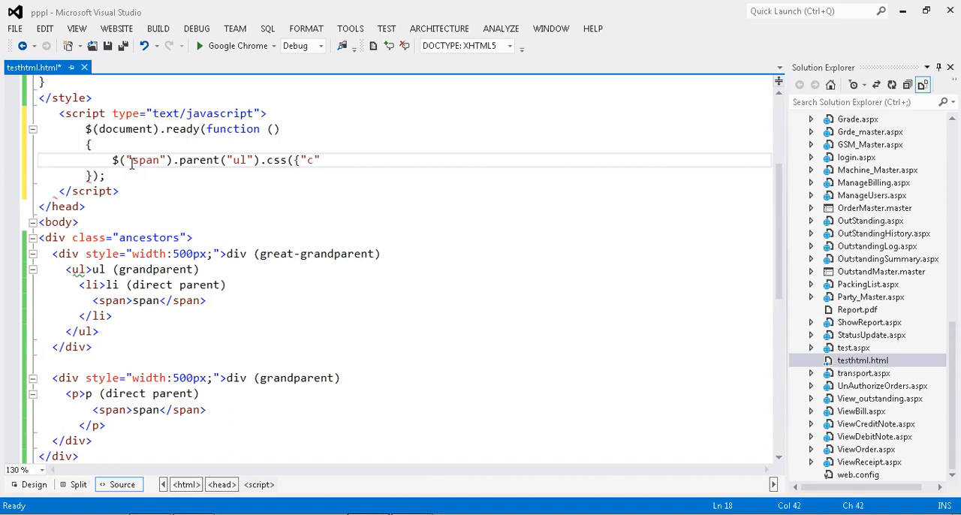
text(olor)
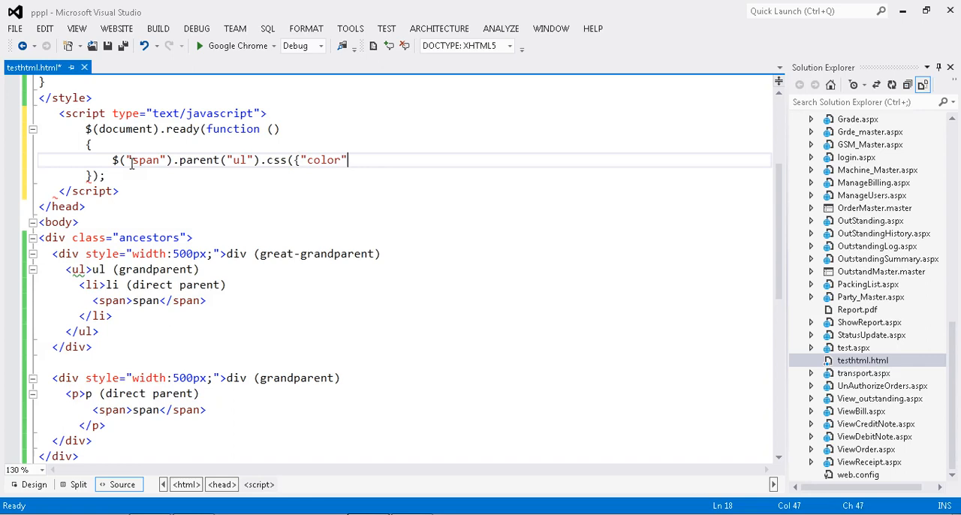
text(:"")
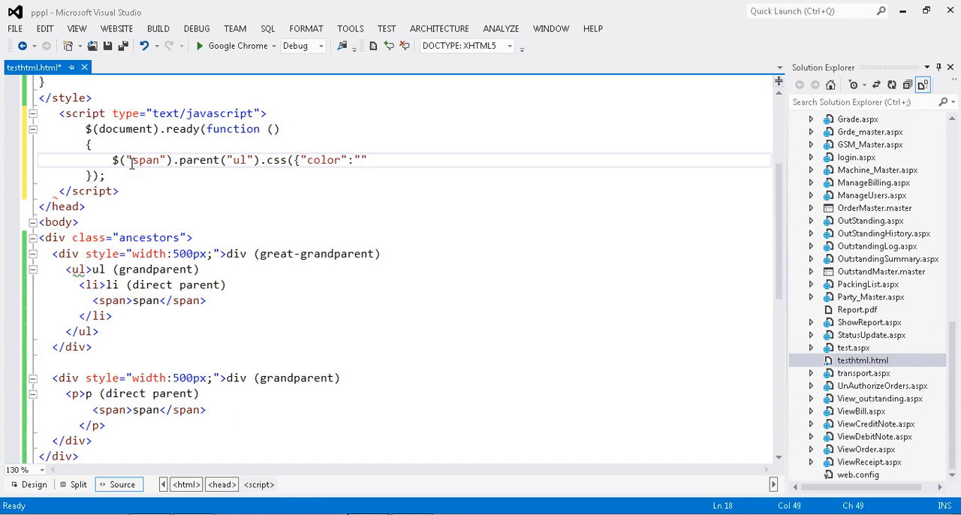
text(red)
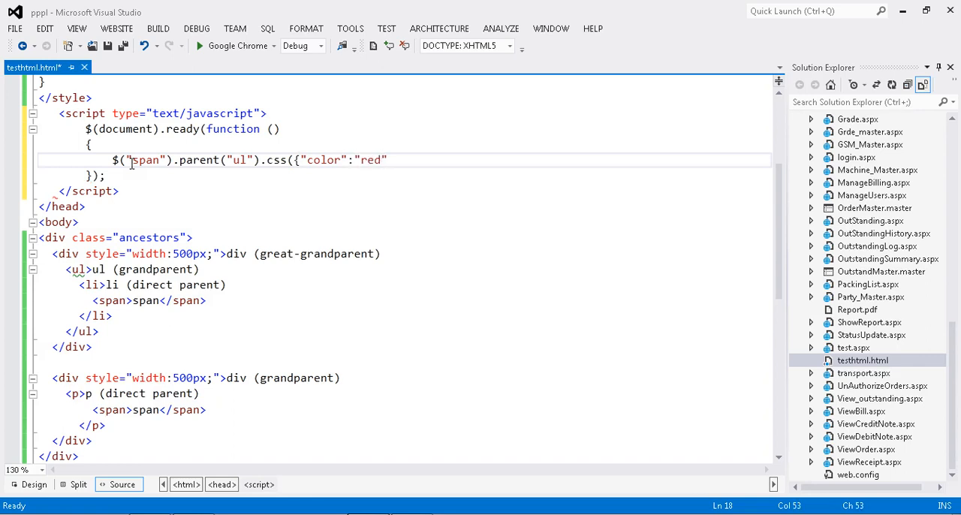
text(,"")
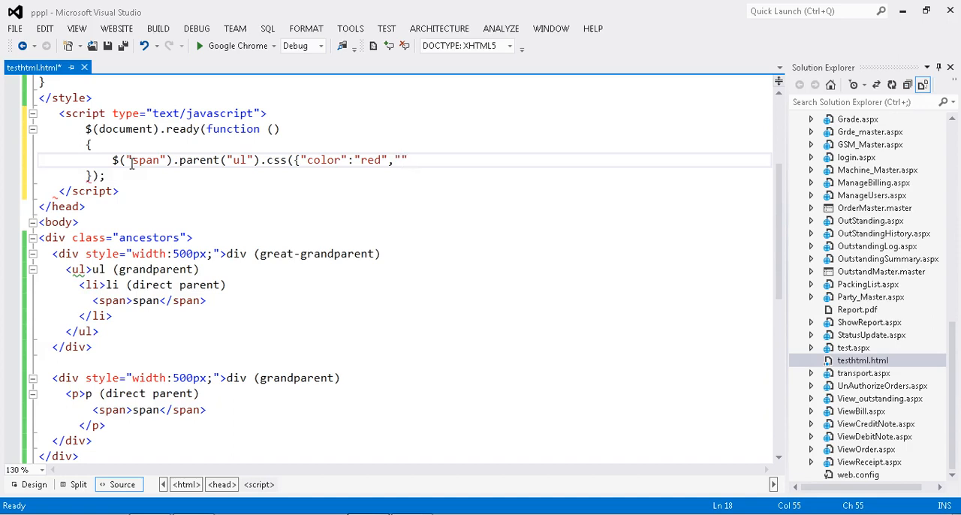
text(border)
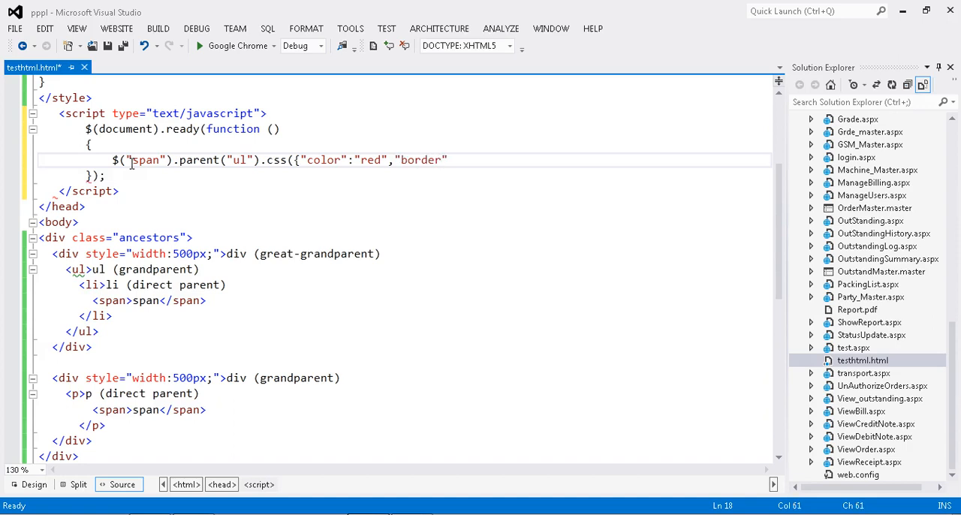
text(:"")
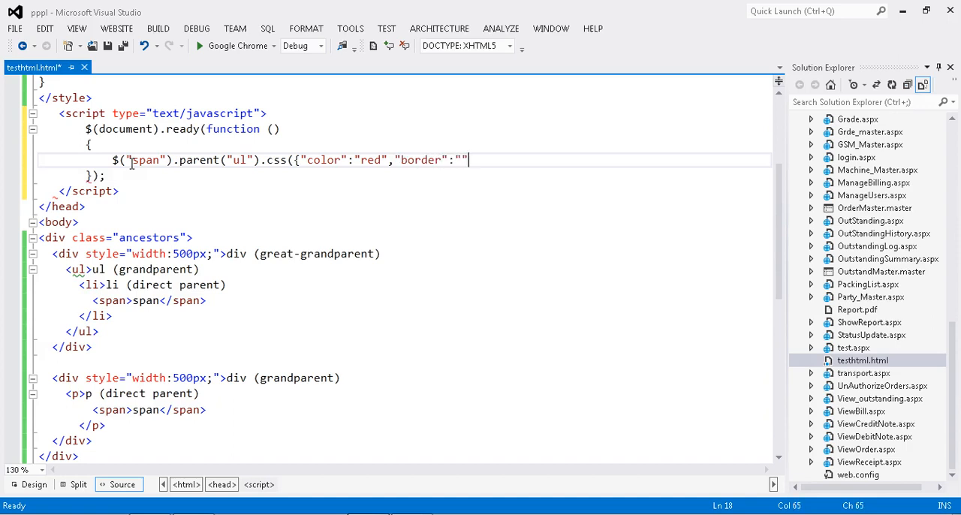
text(2)
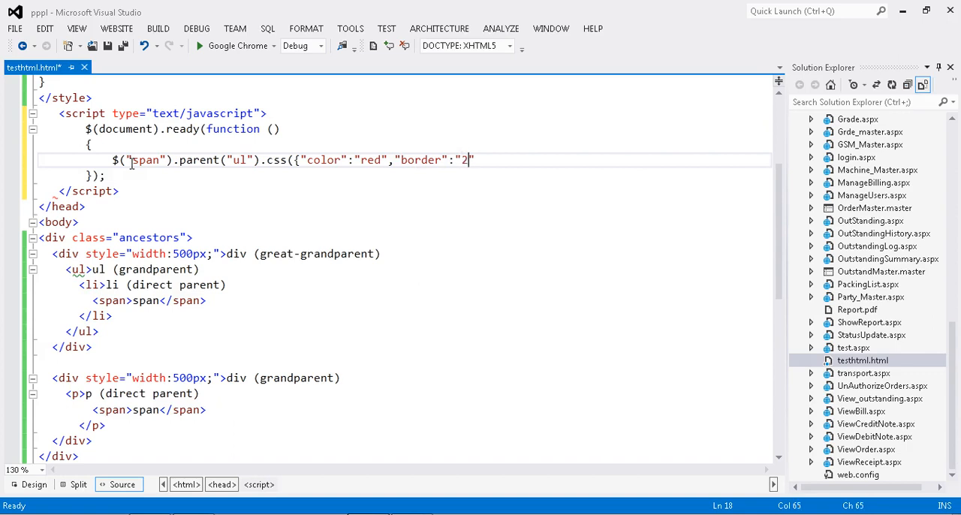
text(px s)
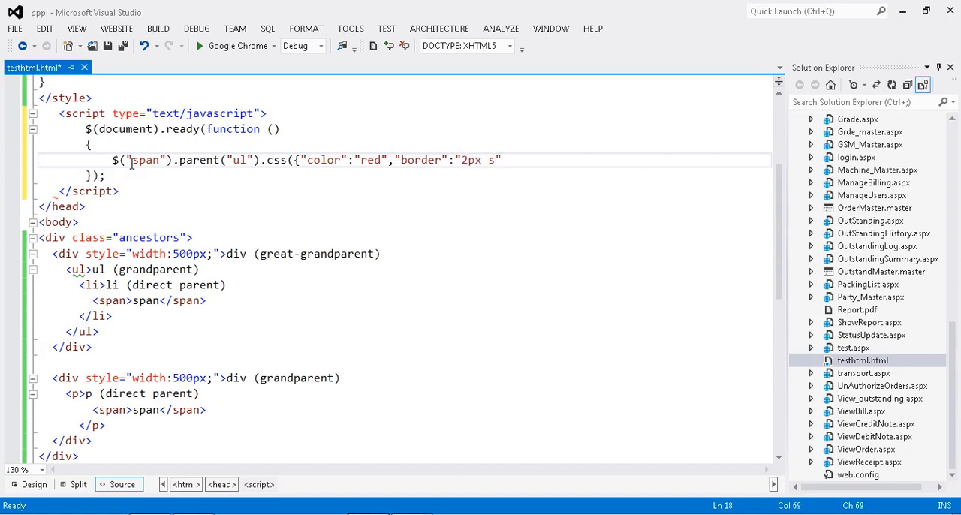
text(olid)
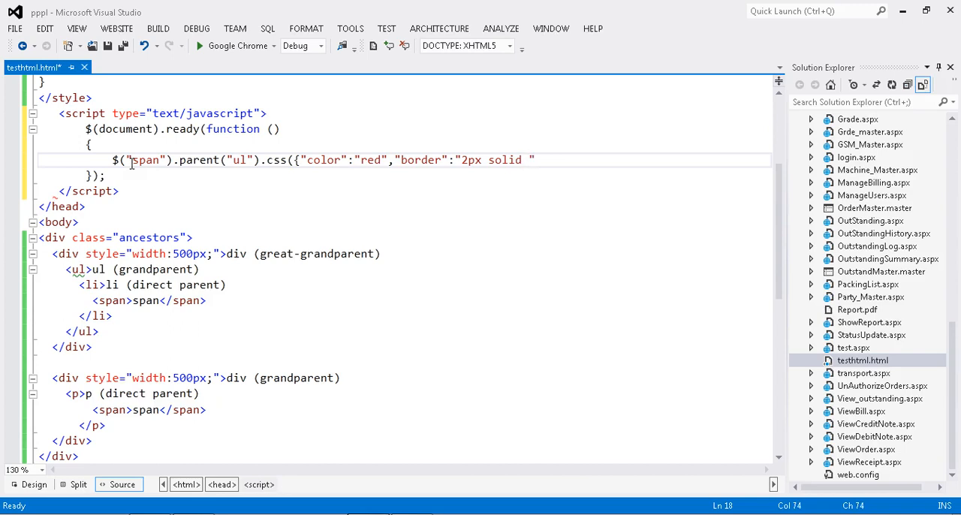
text(red)
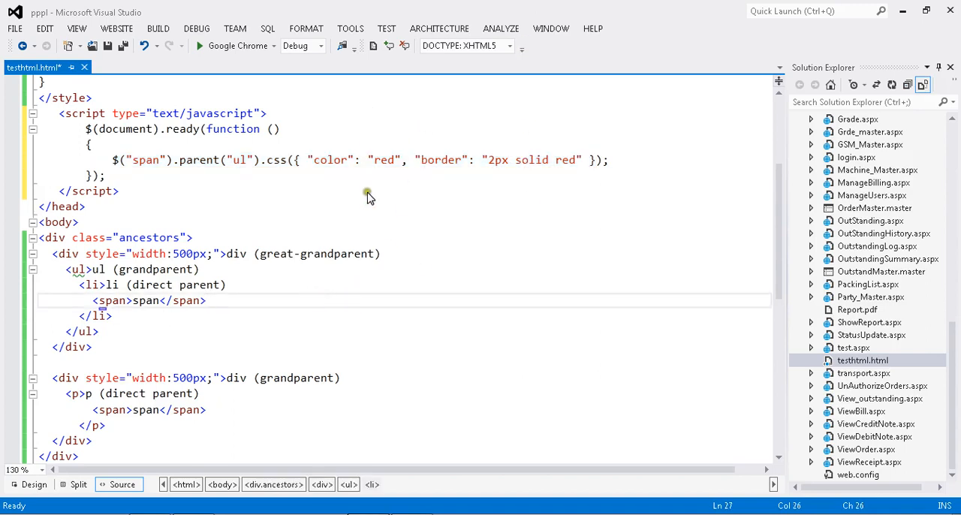
Step: Save the changes and preview the test page in Chrome, where no red styling appears
click(199, 45)
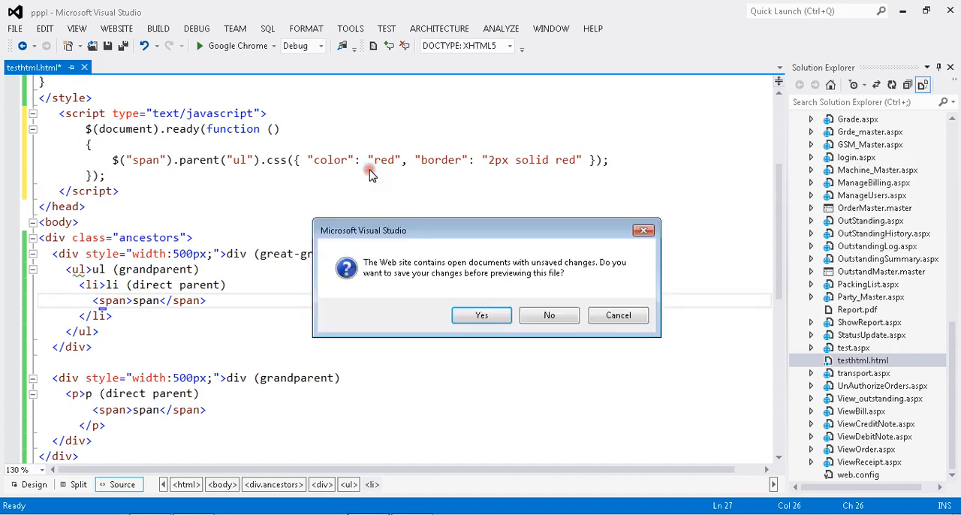
mouse_move(400, 277)
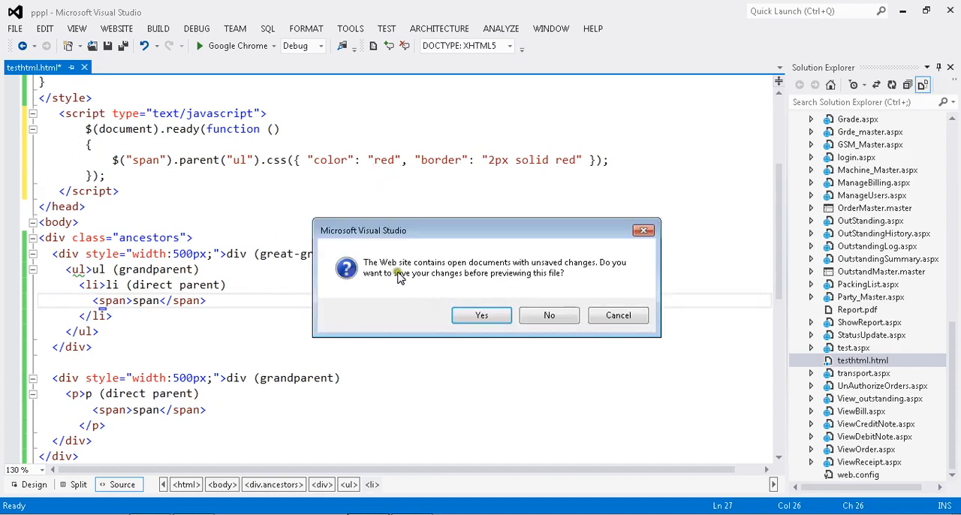
click(480, 315)
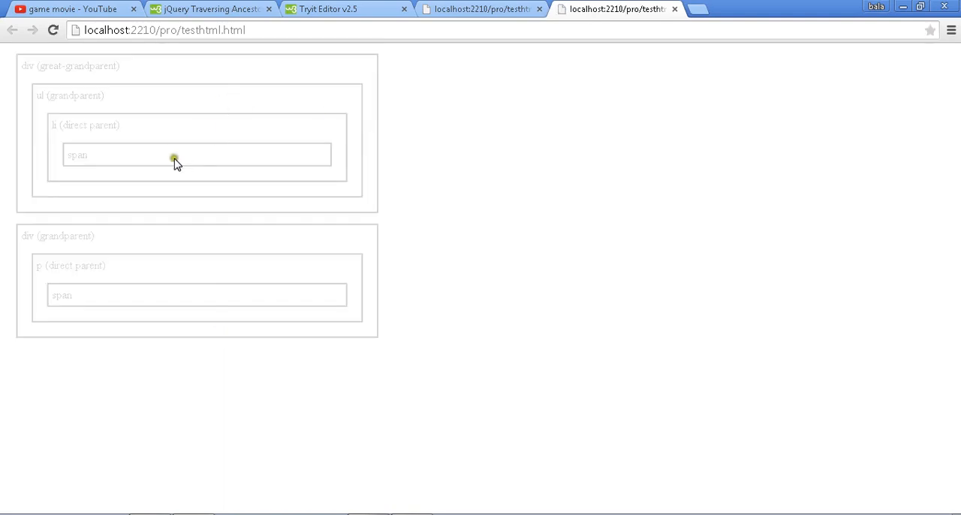
mouse_move(376, 88)
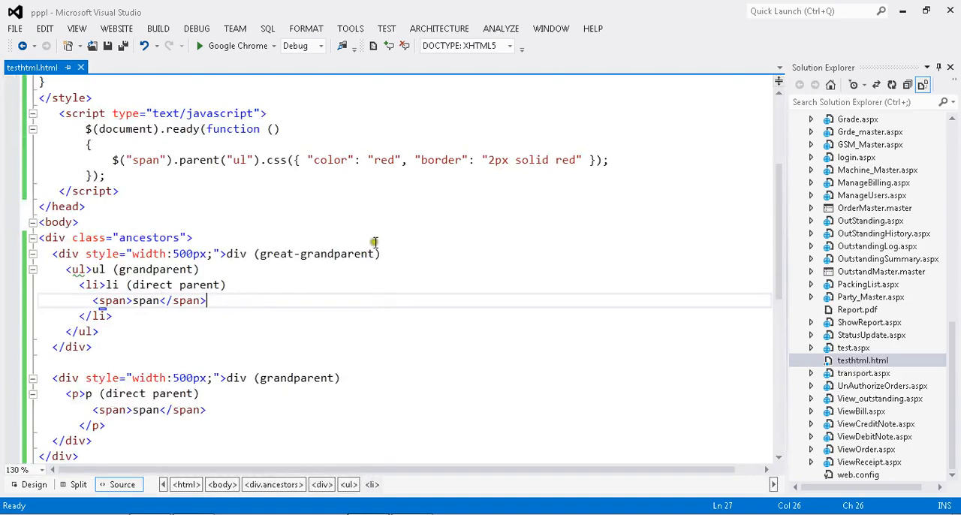
Step: Select and delete the second div holding p (direct parent) and span, keeping the great-grandparent nesting
click(421, 237)
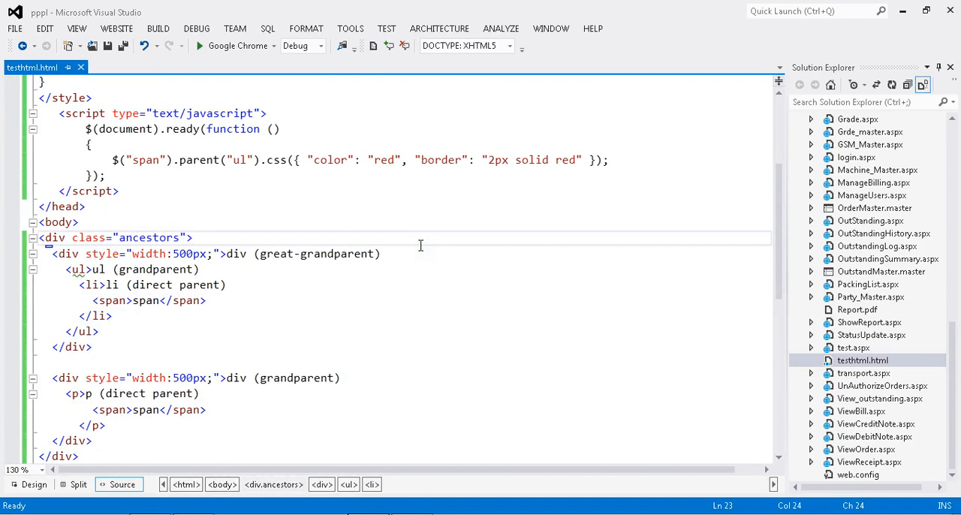
click(193, 237)
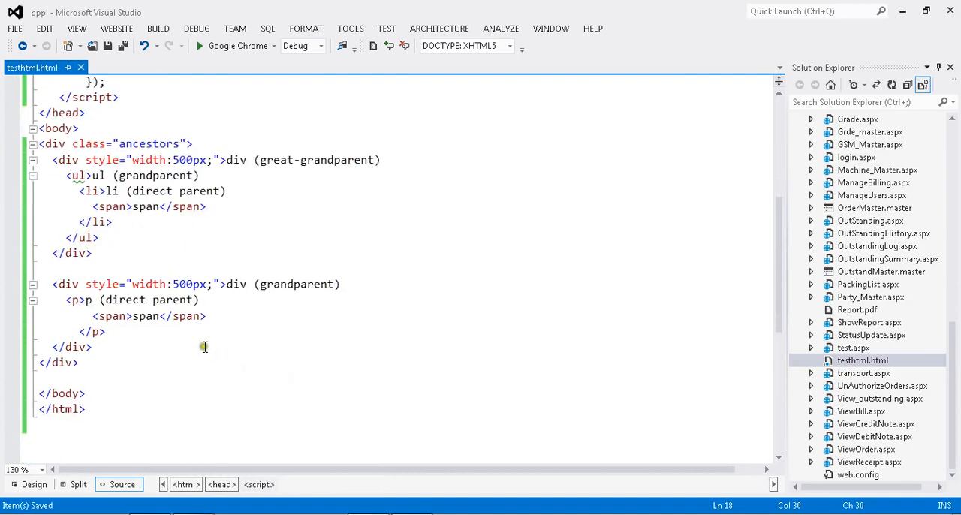
scroll(up, 3)
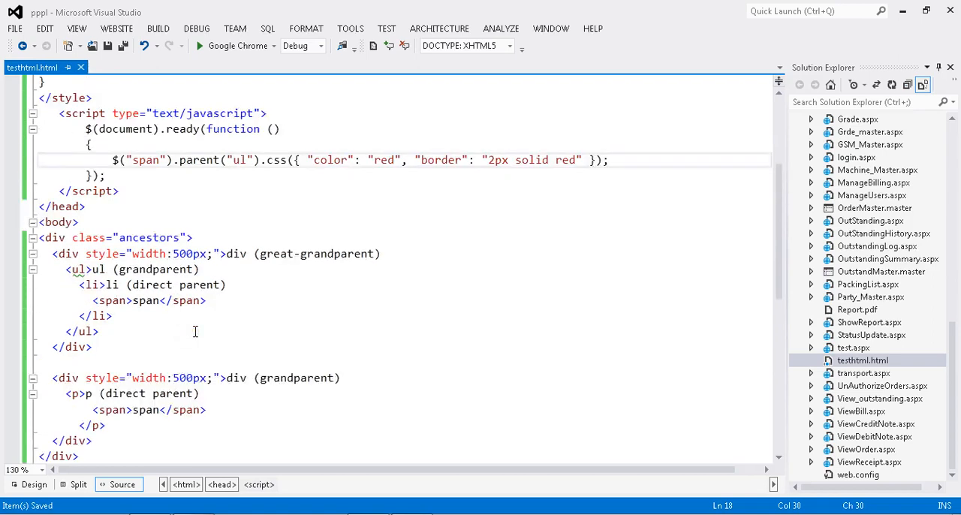
scroll(down, 3)
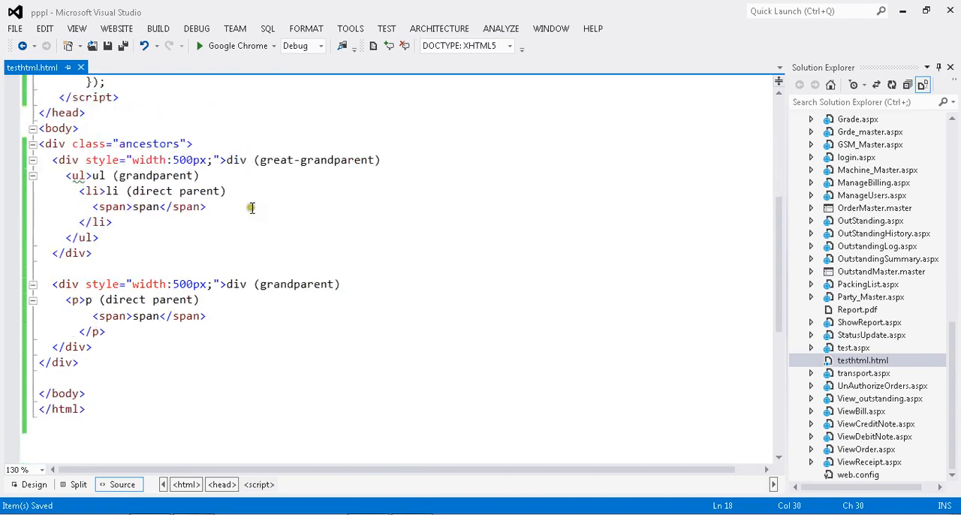
click(112, 316)
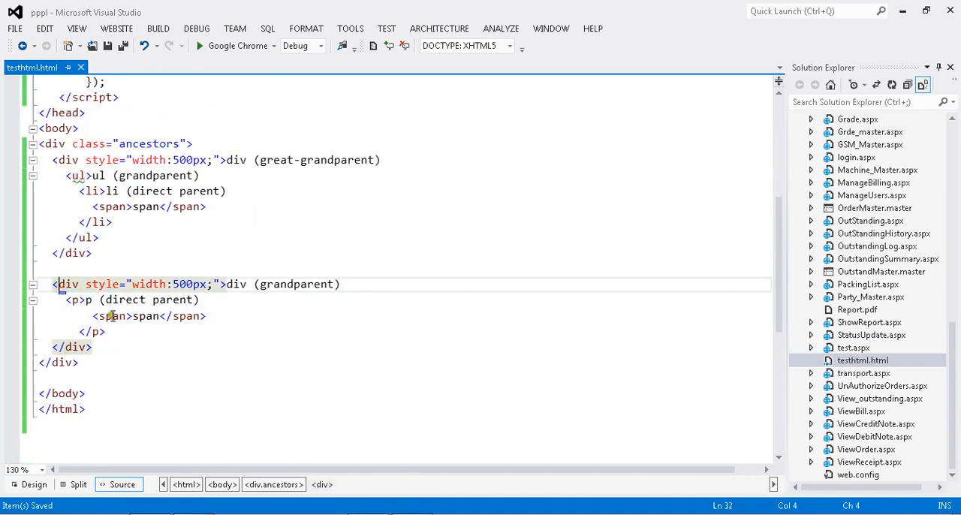
click(73, 300)
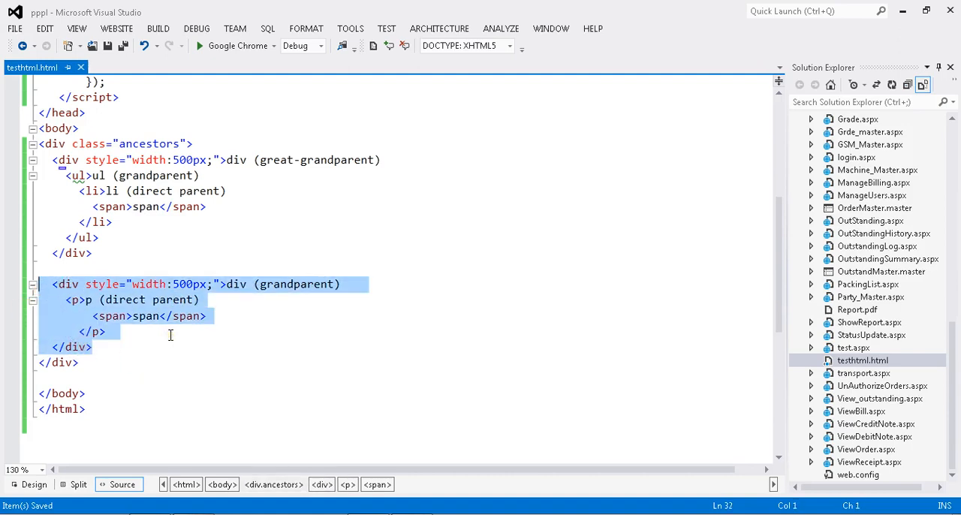
key(Delete)
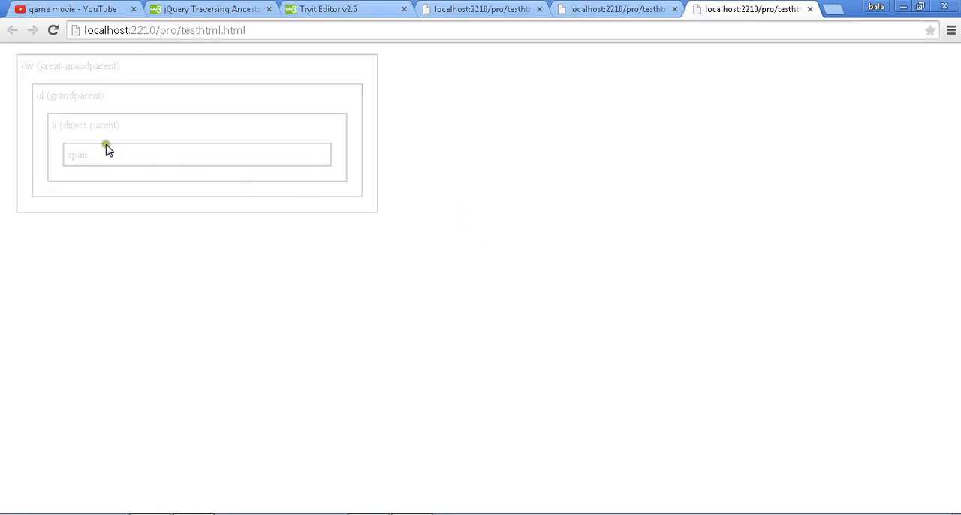
mouse_move(82, 96)
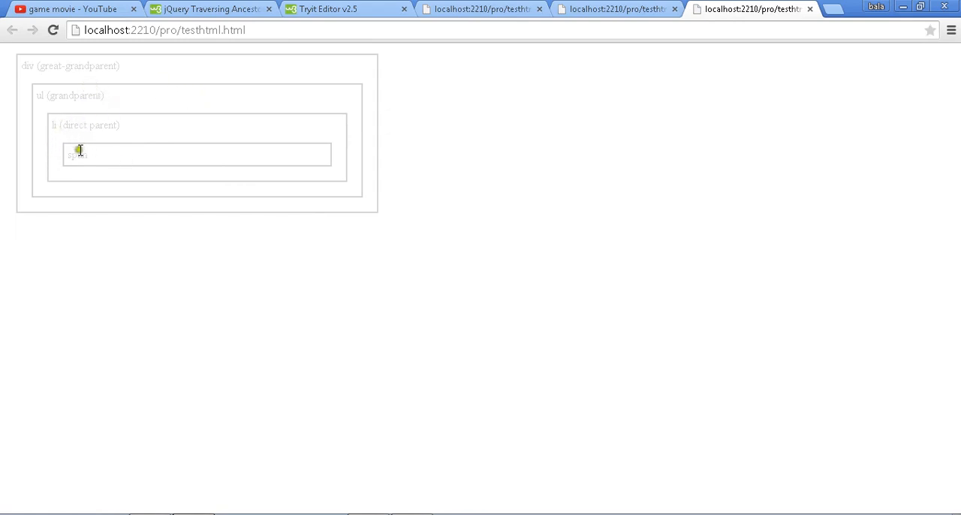
mouse_move(478, 479)
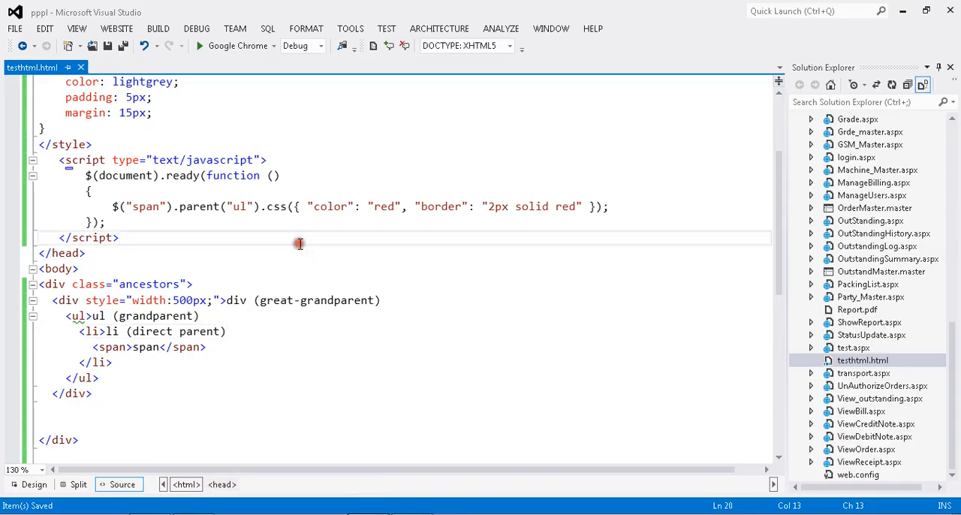
Step: Change .parent("ul") to .parents("ul") so the grandparent ul ancestor gets the red styling
scroll(down, 3)
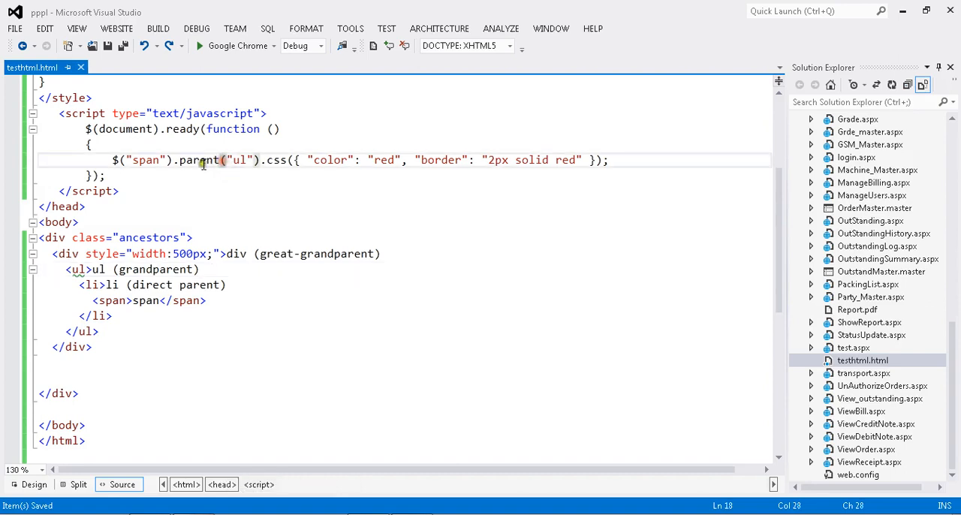
double_click(198, 160)
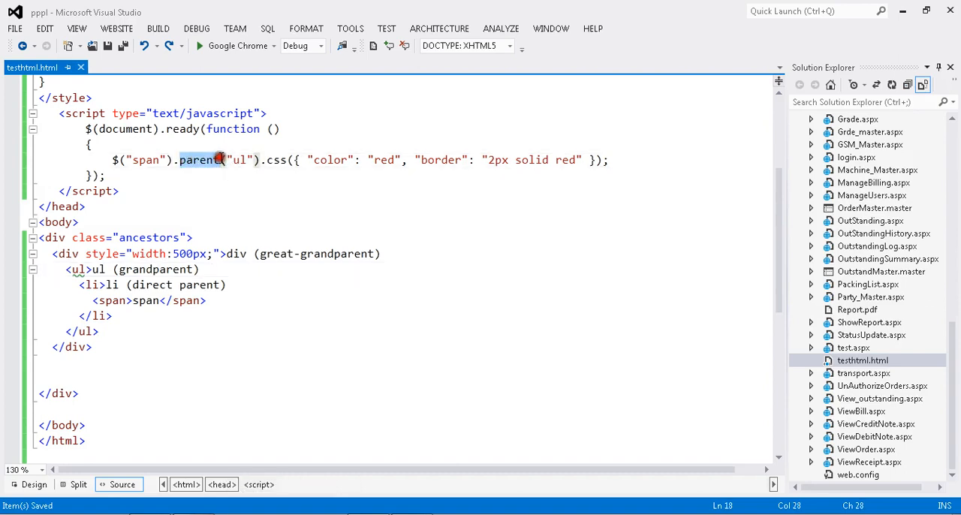
click(87, 285)
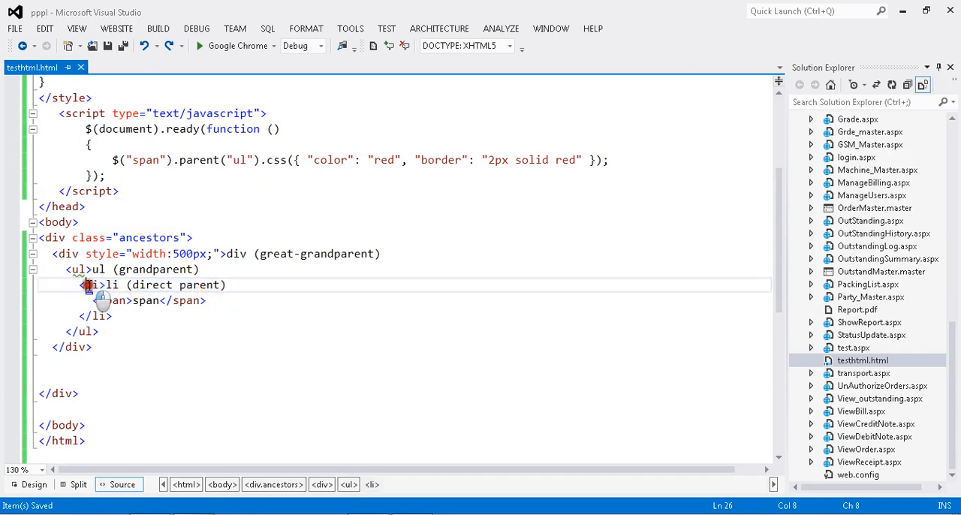
click(225, 286)
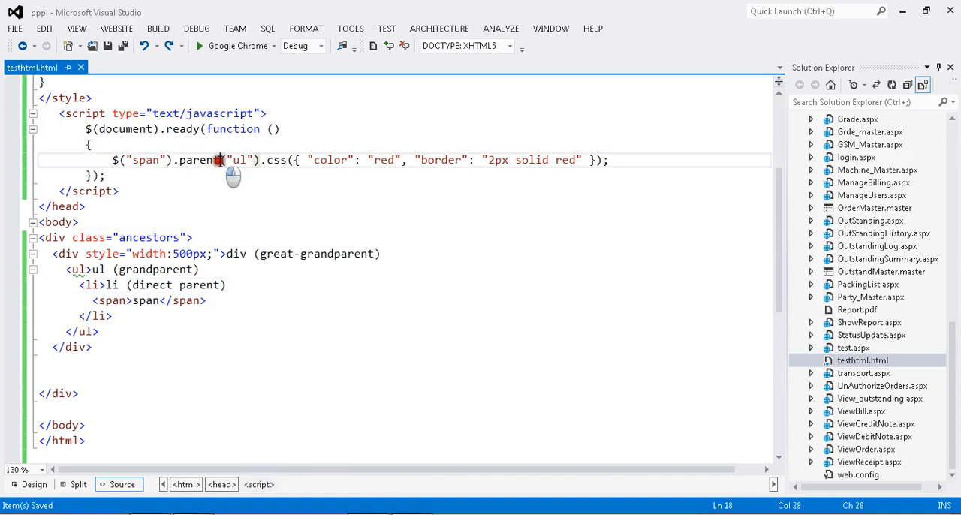
text(s)
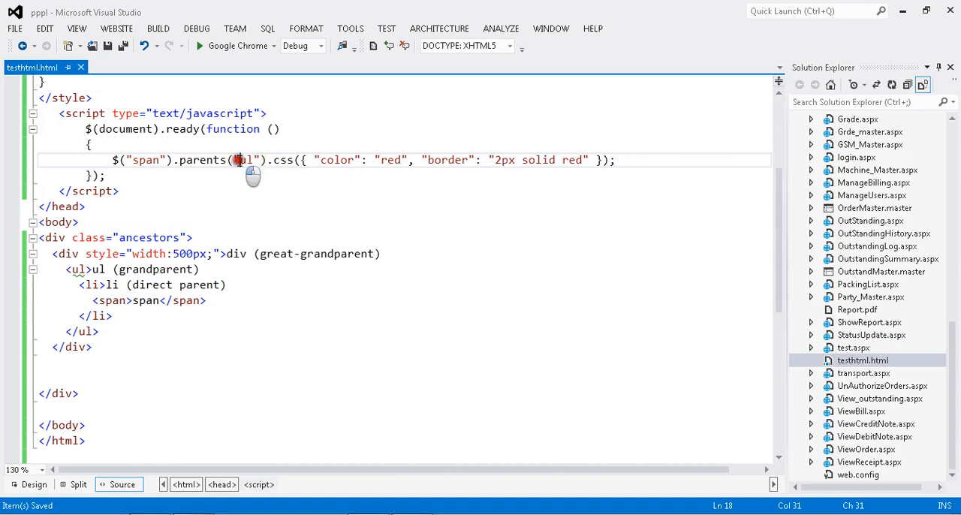
double_click(247, 159)
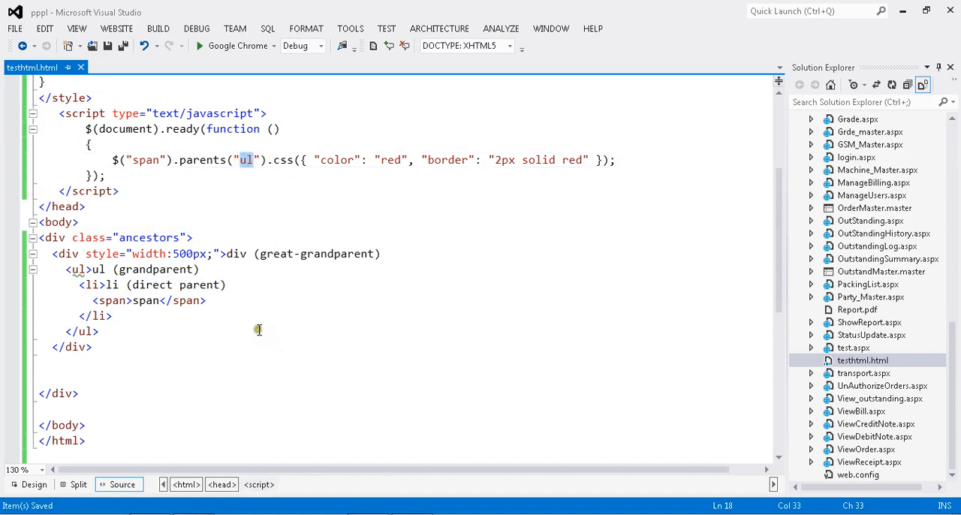
click(225, 285)
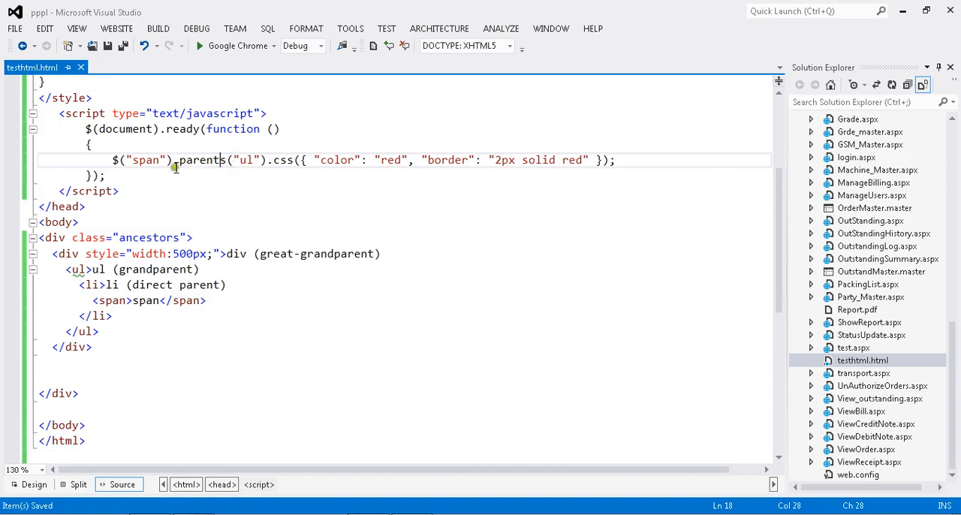
click(207, 300)
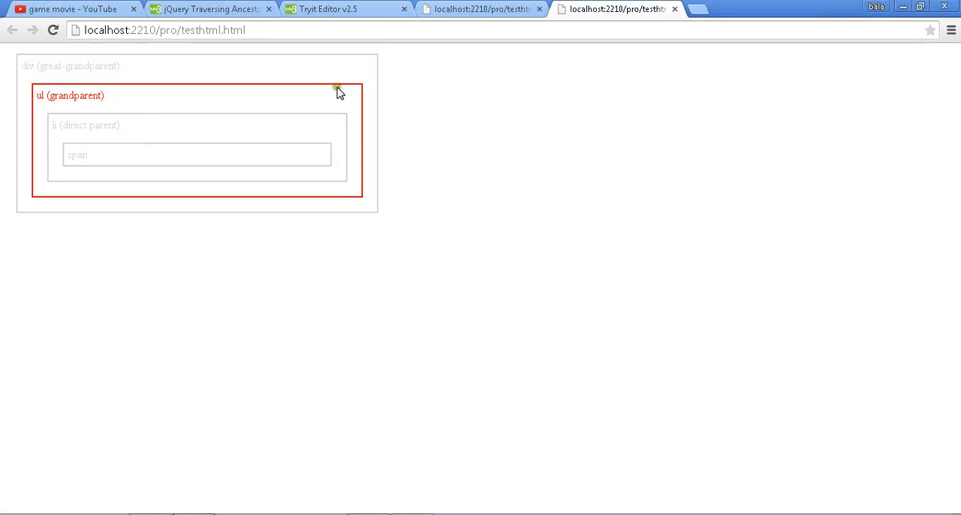
mouse_move(59, 143)
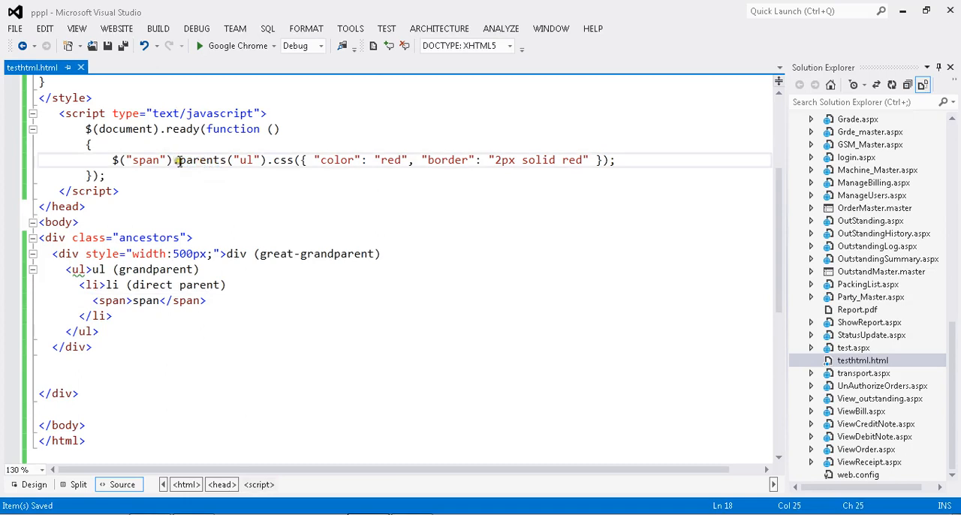
double_click(201, 159)
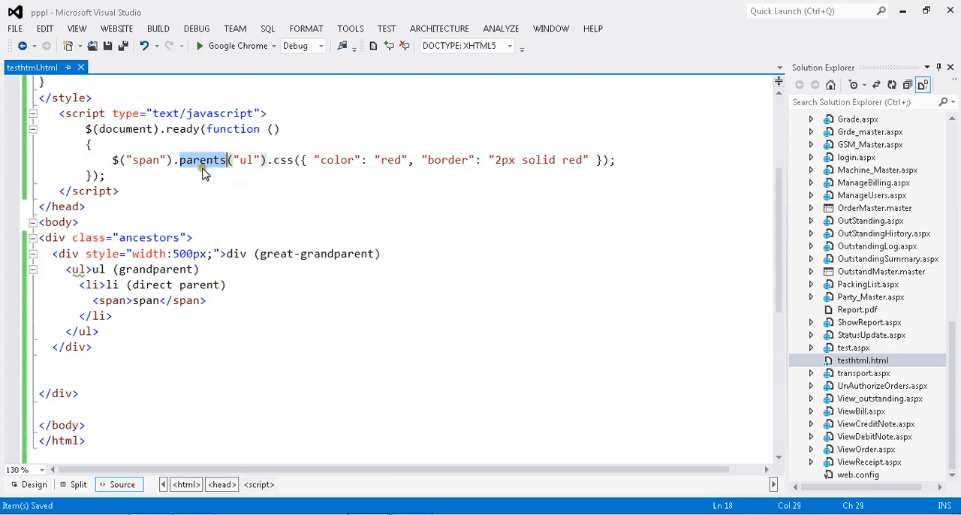